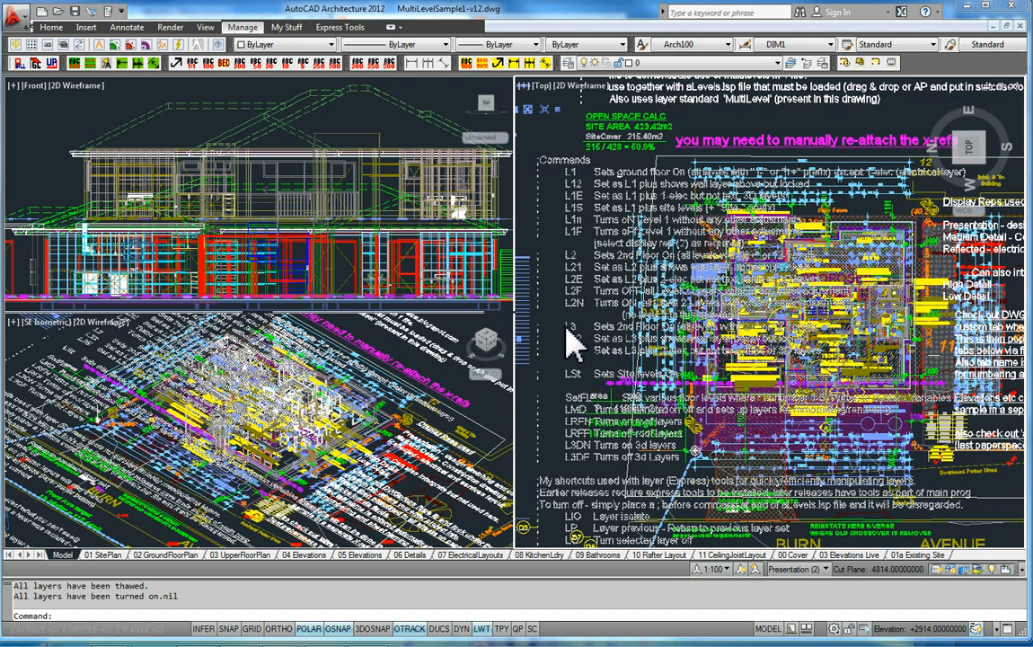
pyautogui.moveTo(108, 620)
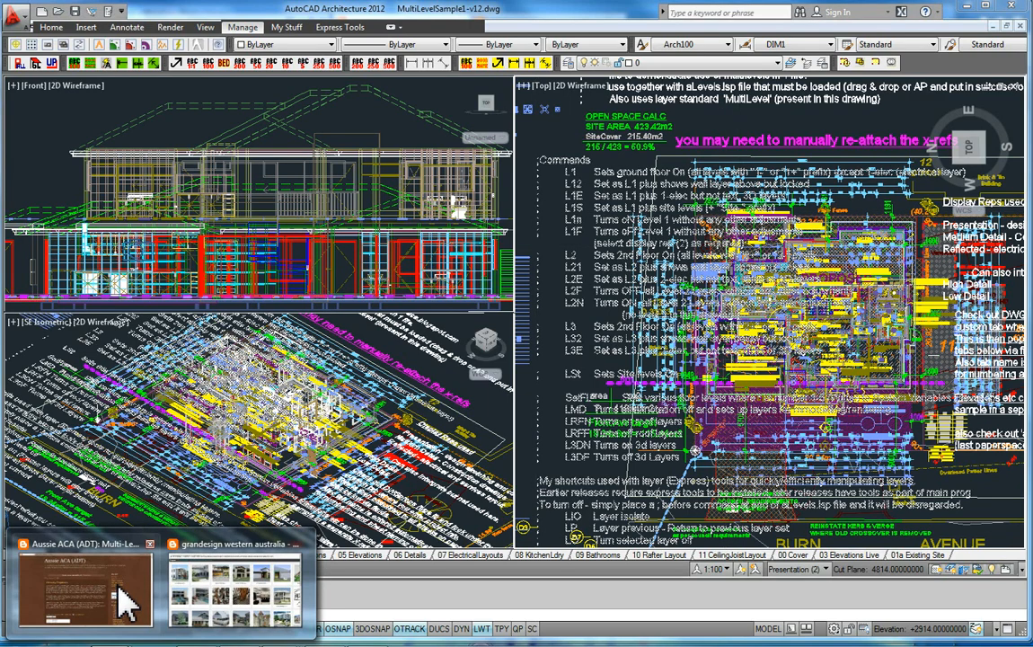
# Bring up the Aussie ACA blog and scroll down through its Multi-Levels posts
pyautogui.click(83, 588)
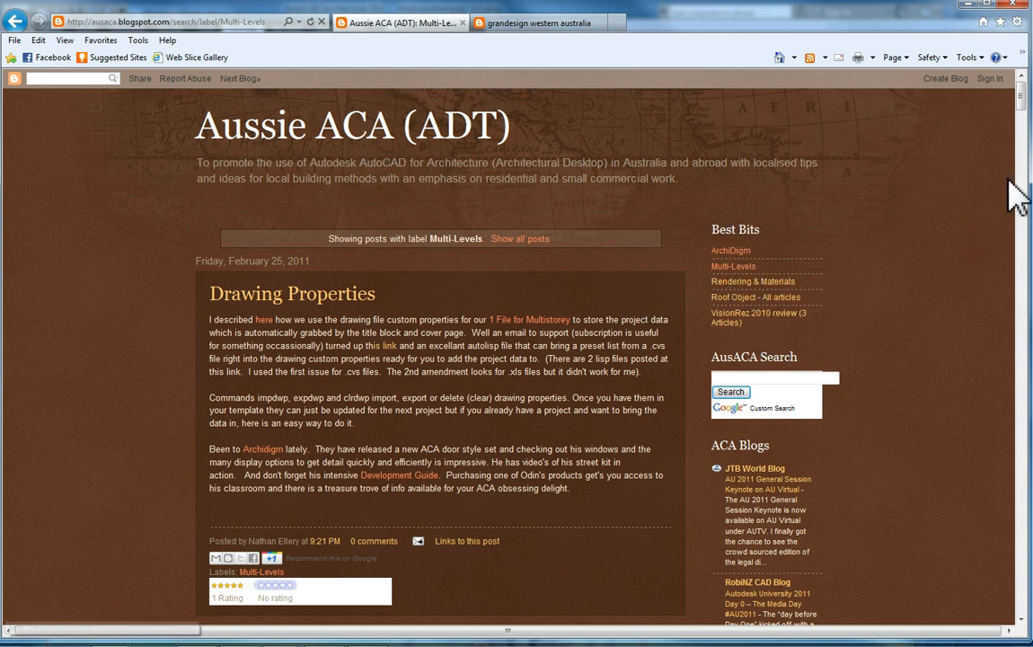
pyautogui.scroll(-3)
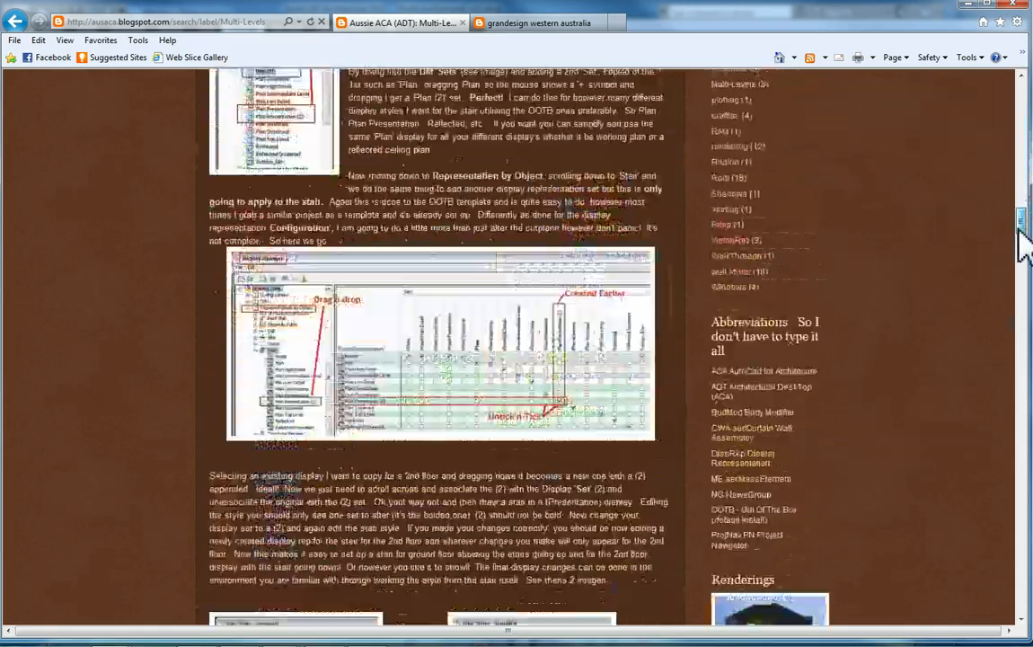
pyautogui.scroll(-3)
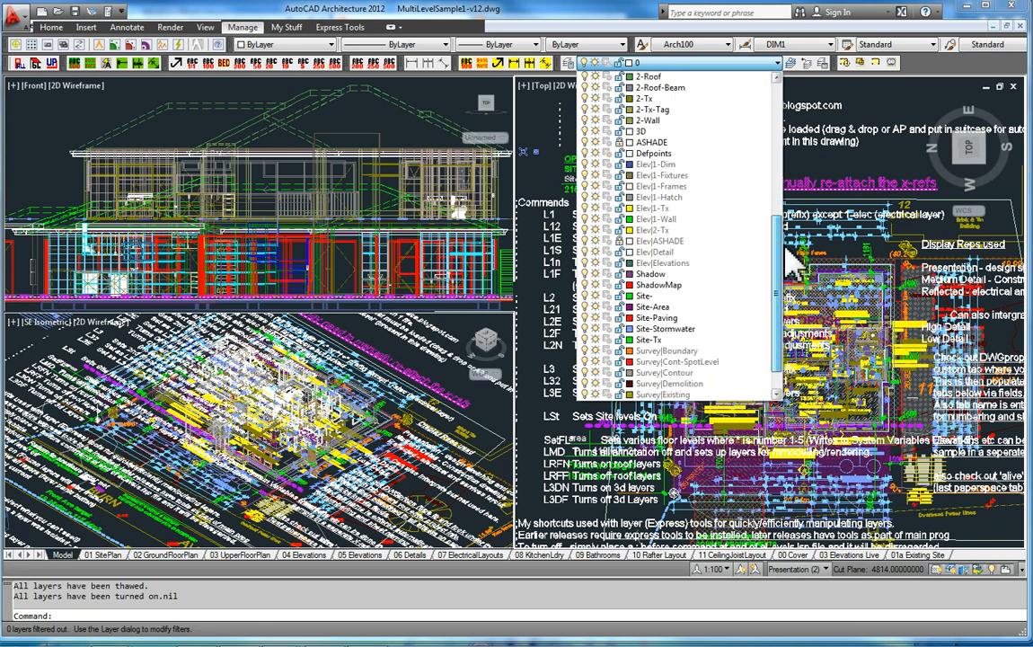
# Scroll the Layer dropdown through the 1- and 2- per-level layers
pyautogui.scroll(-3)
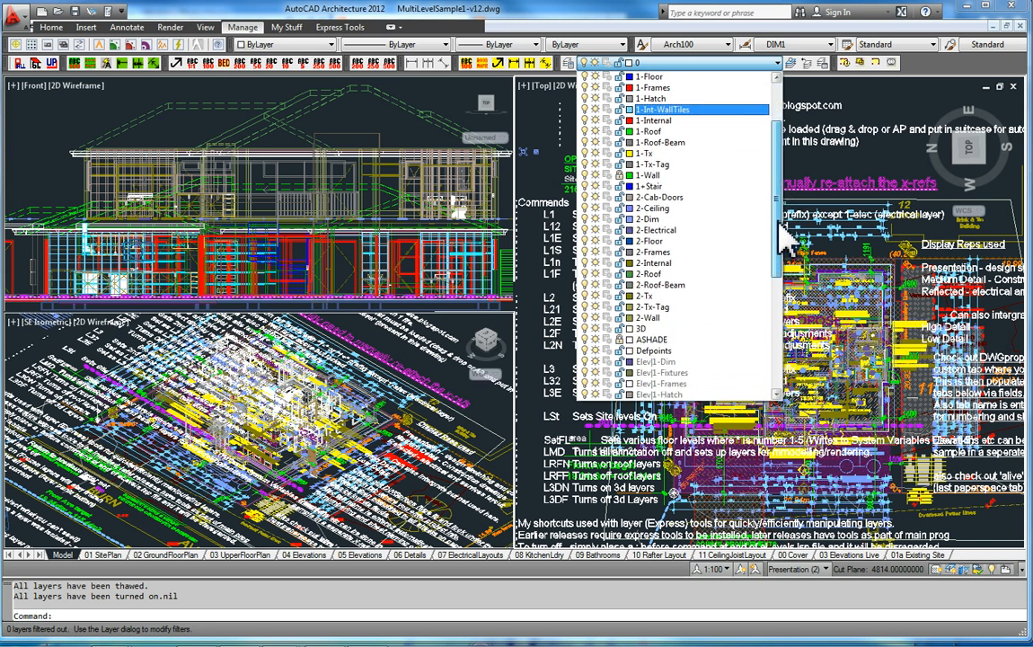
pyautogui.scroll(-3)
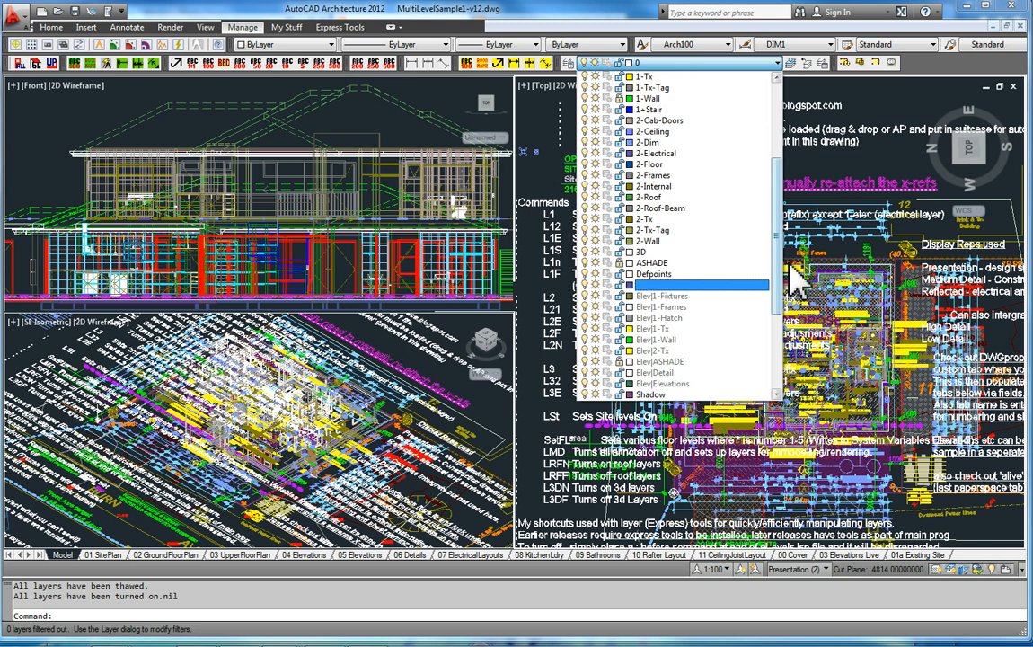
pyautogui.scroll(-3)
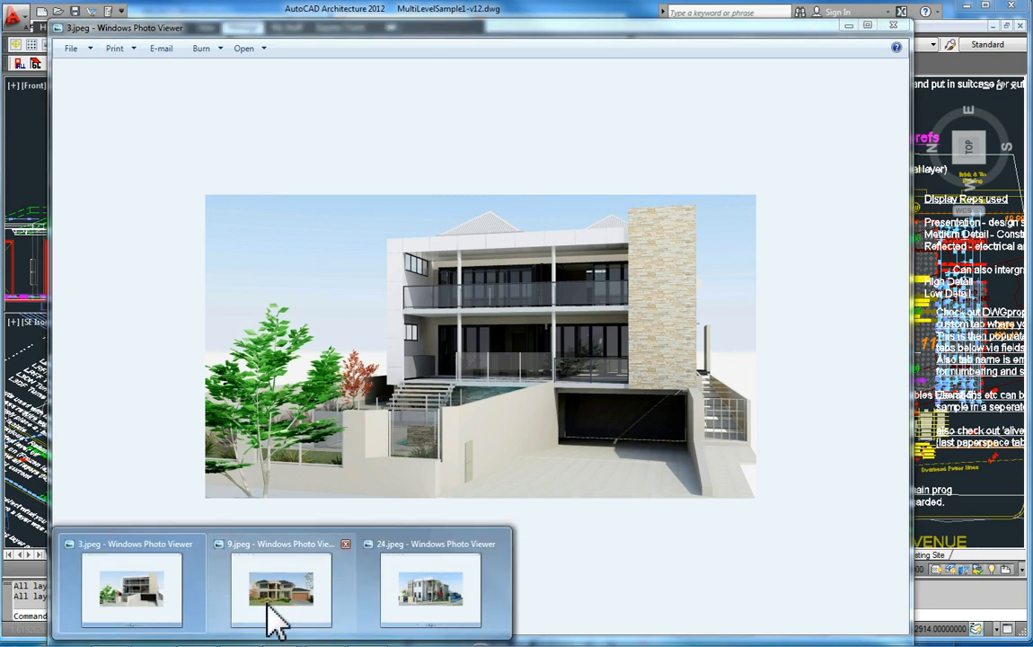
# Show the 9.jpeg double-storey render, then the 24.jpeg corner house render
pyautogui.click(281, 588)
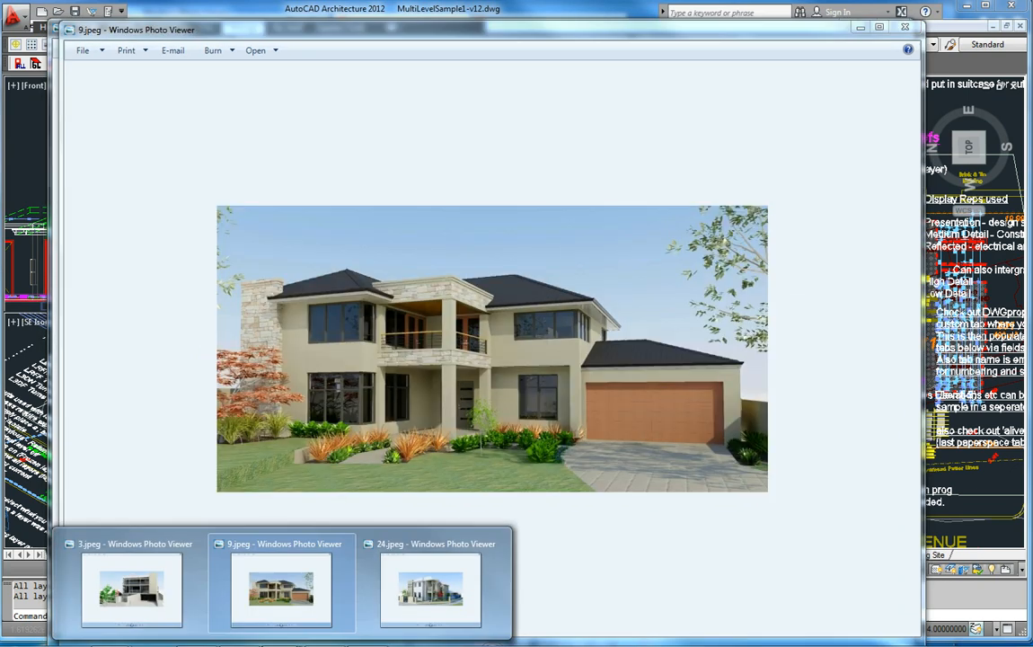
pyautogui.click(429, 589)
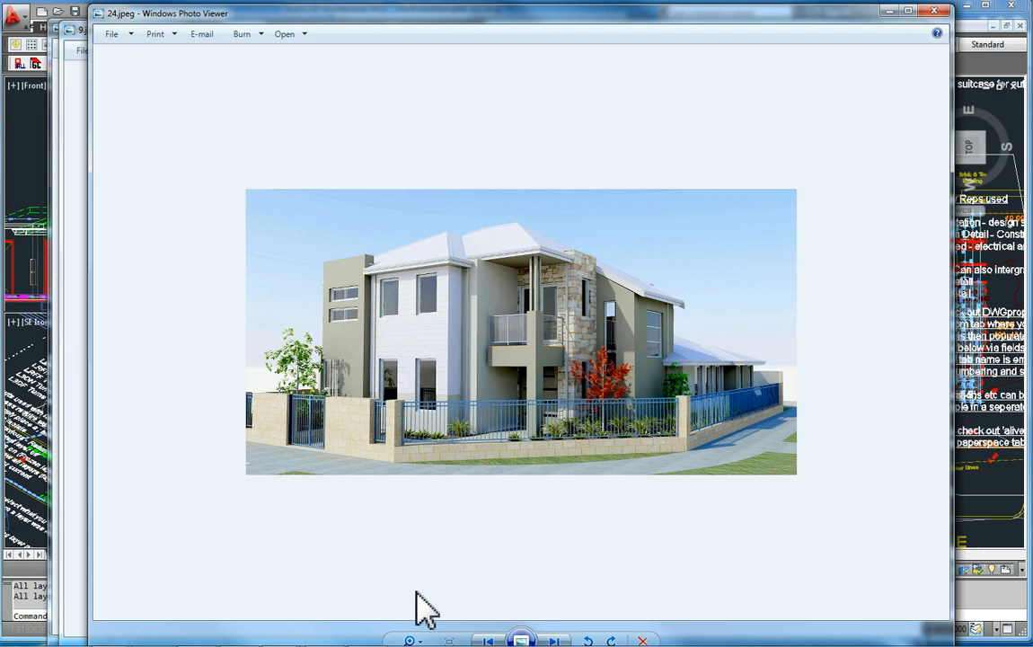
pyautogui.moveTo(677, 348)
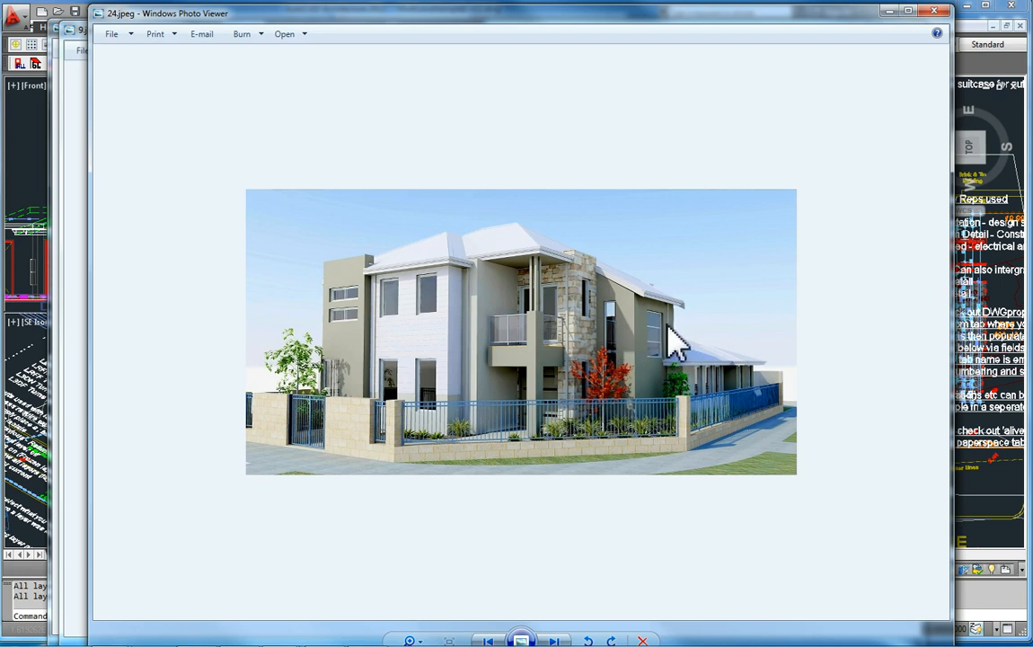
pyautogui.moveTo(660, 355)
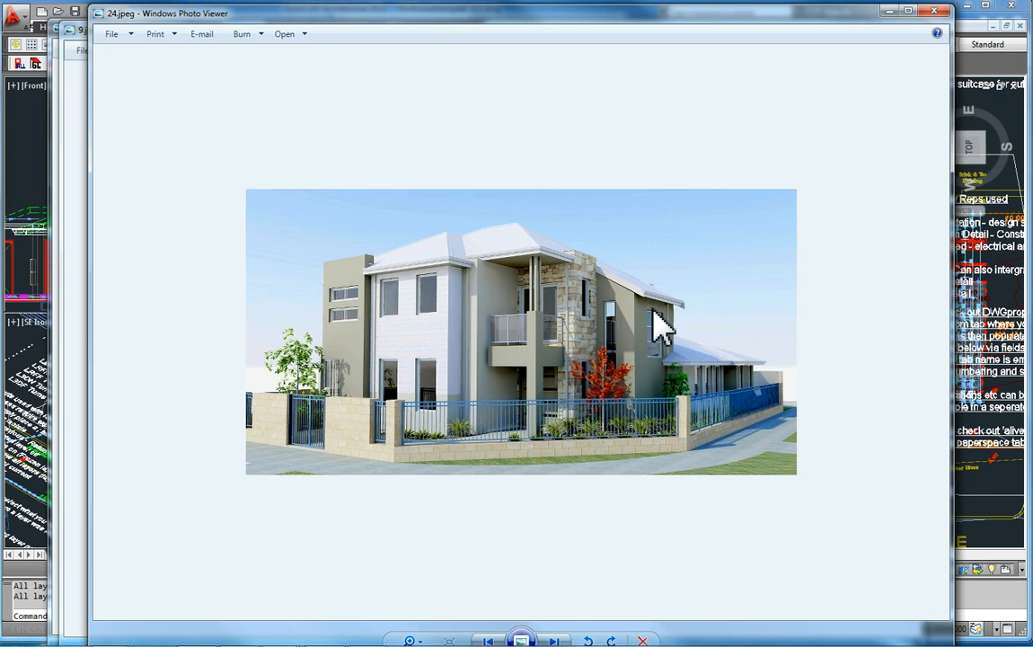
pyautogui.moveTo(679, 350)
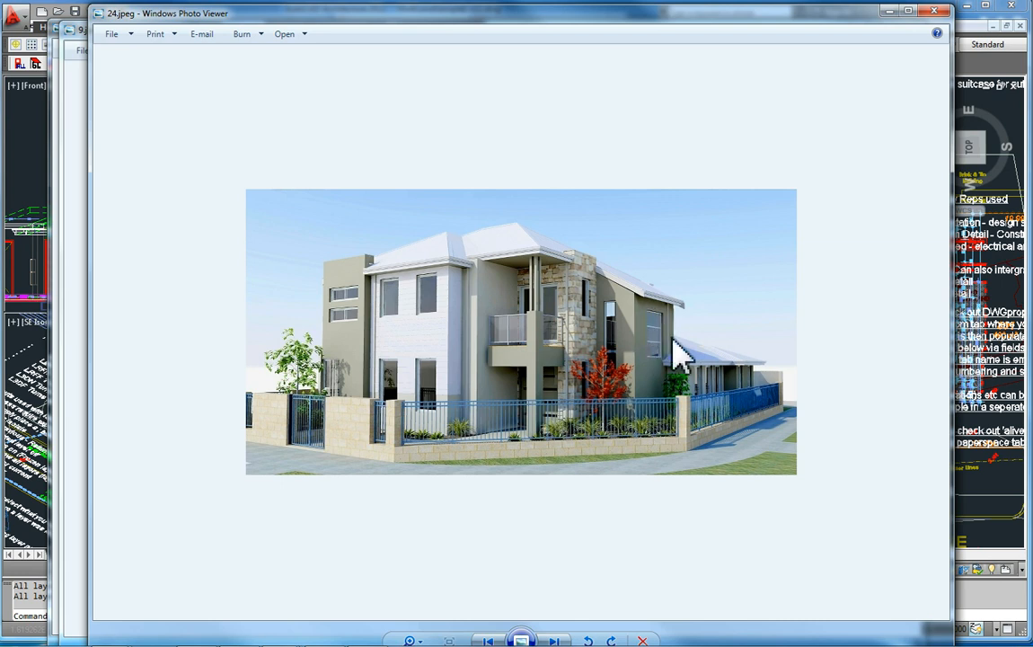
pyautogui.moveTo(400, 274)
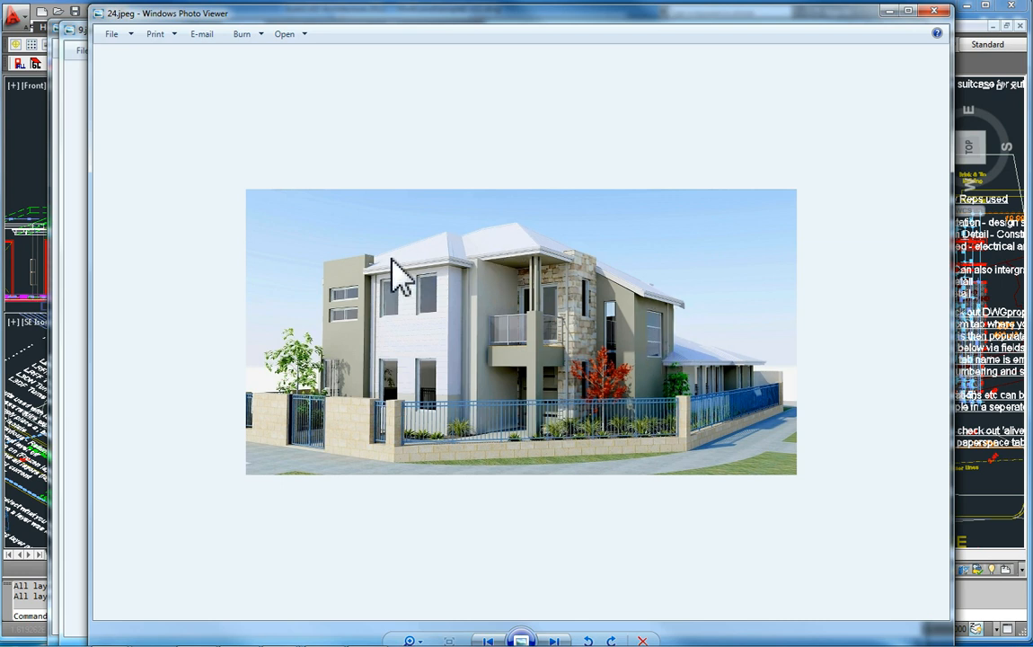
pyautogui.moveTo(535, 256)
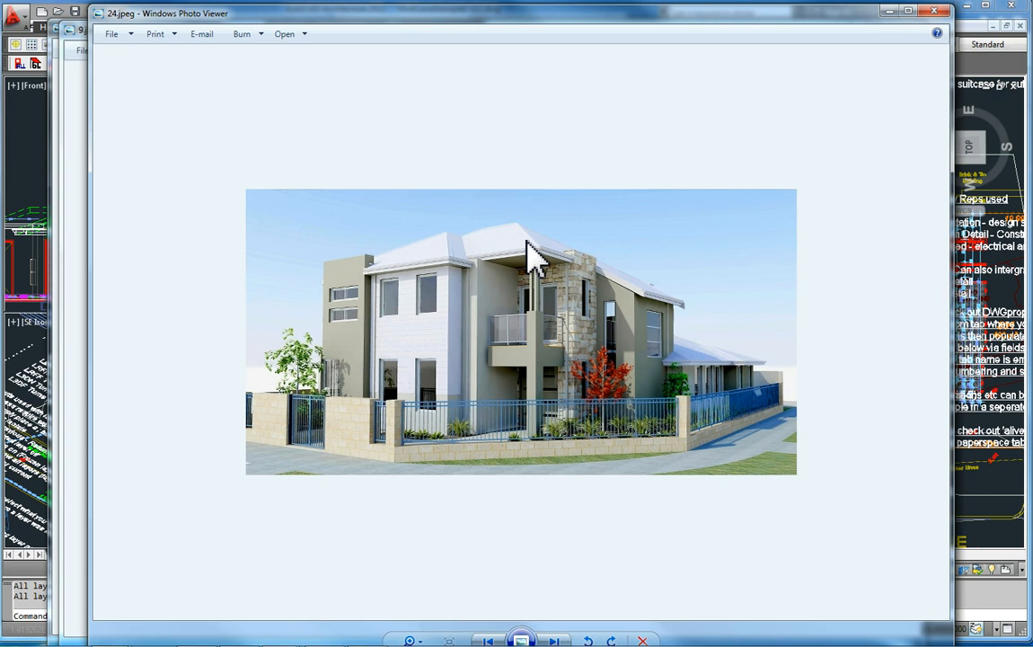
pyautogui.moveTo(633, 346)
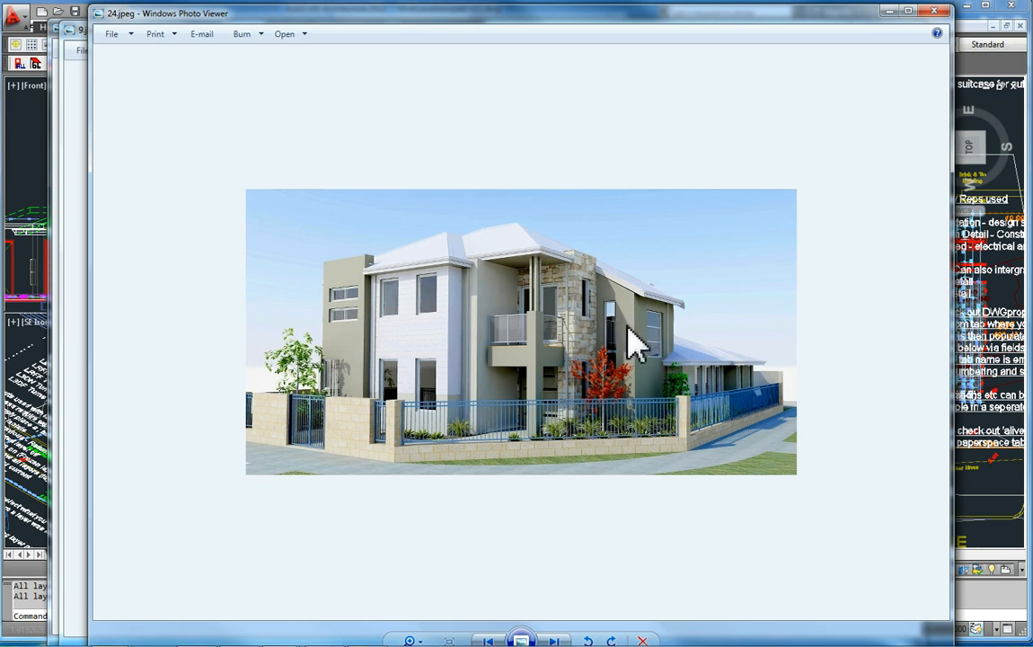
pyautogui.moveTo(607, 292)
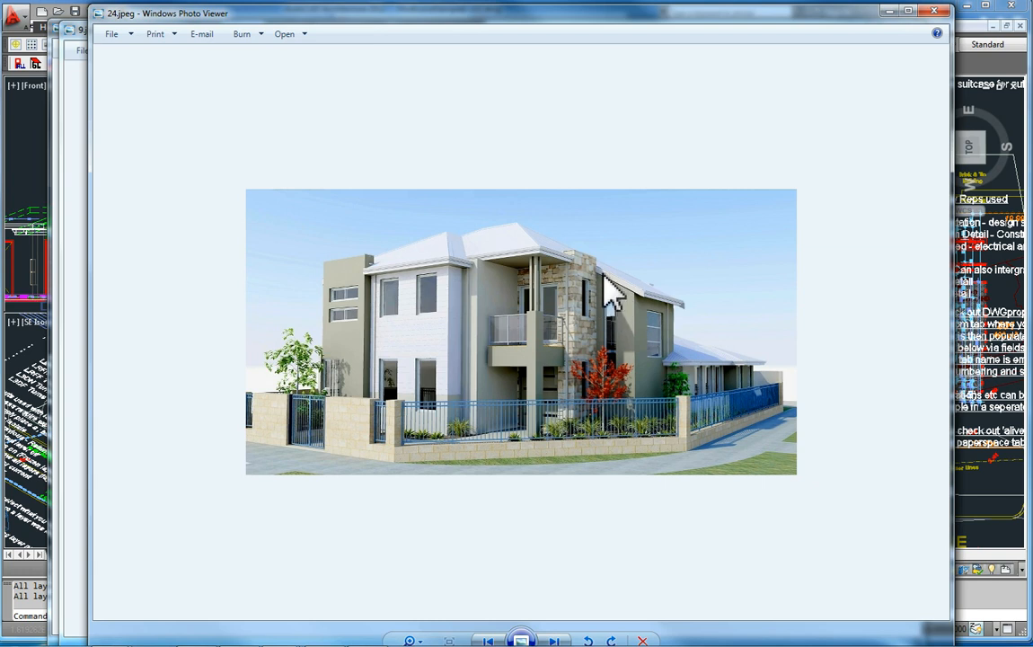
pyautogui.moveTo(530, 242)
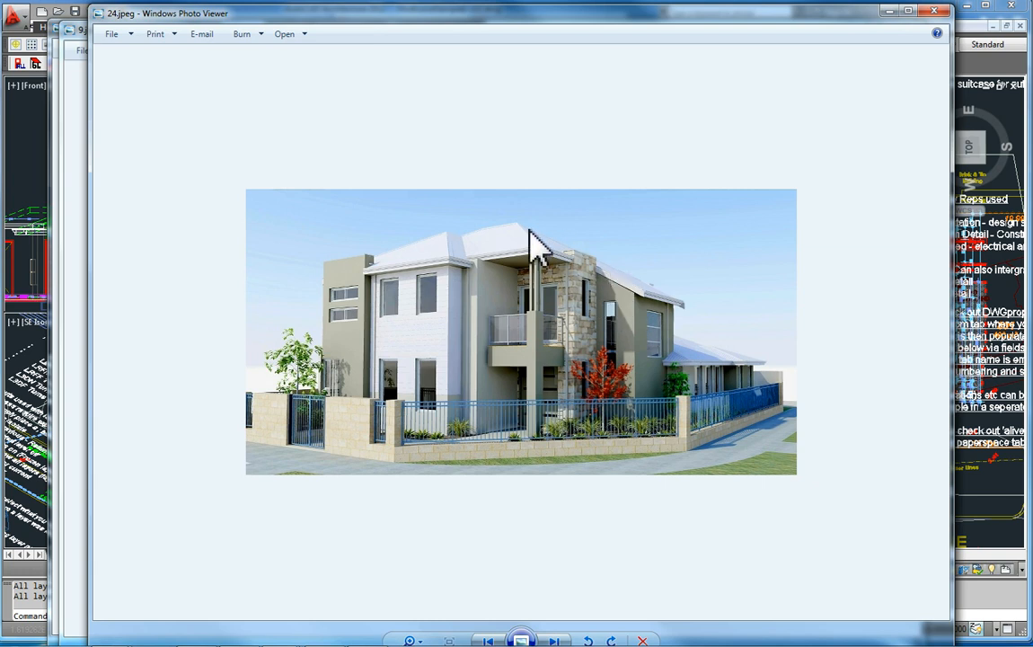
pyautogui.moveTo(647, 346)
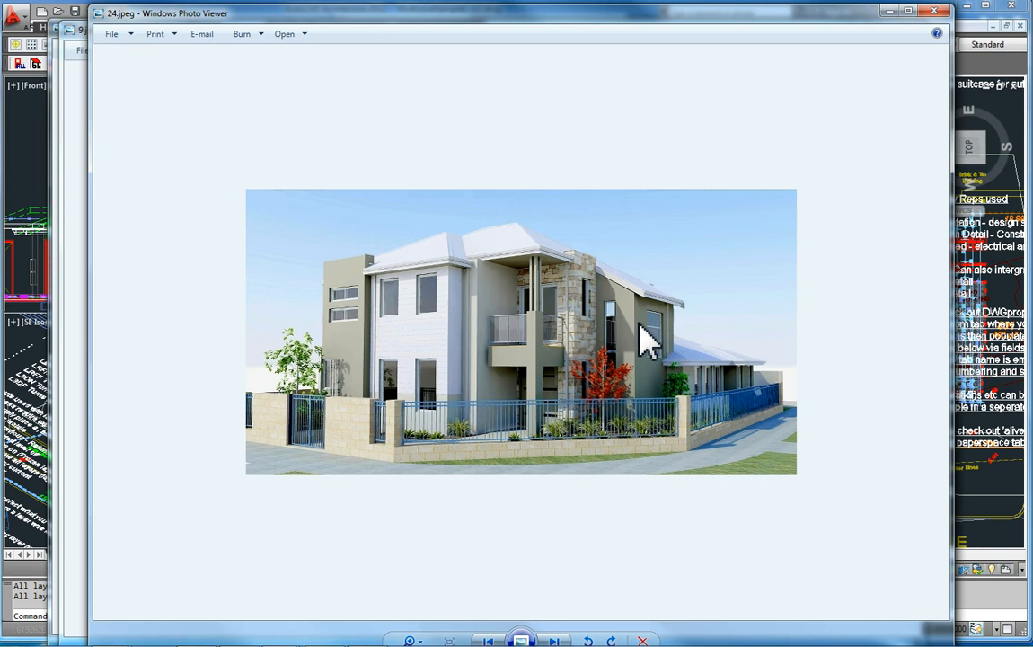
pyautogui.moveTo(633, 310)
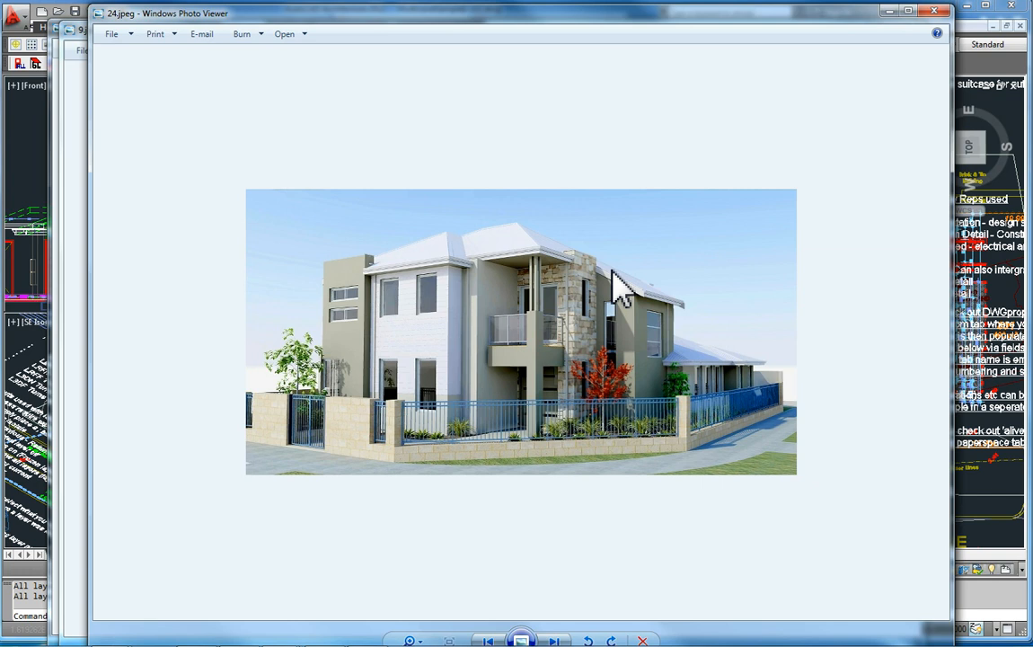
pyautogui.moveTo(519, 253)
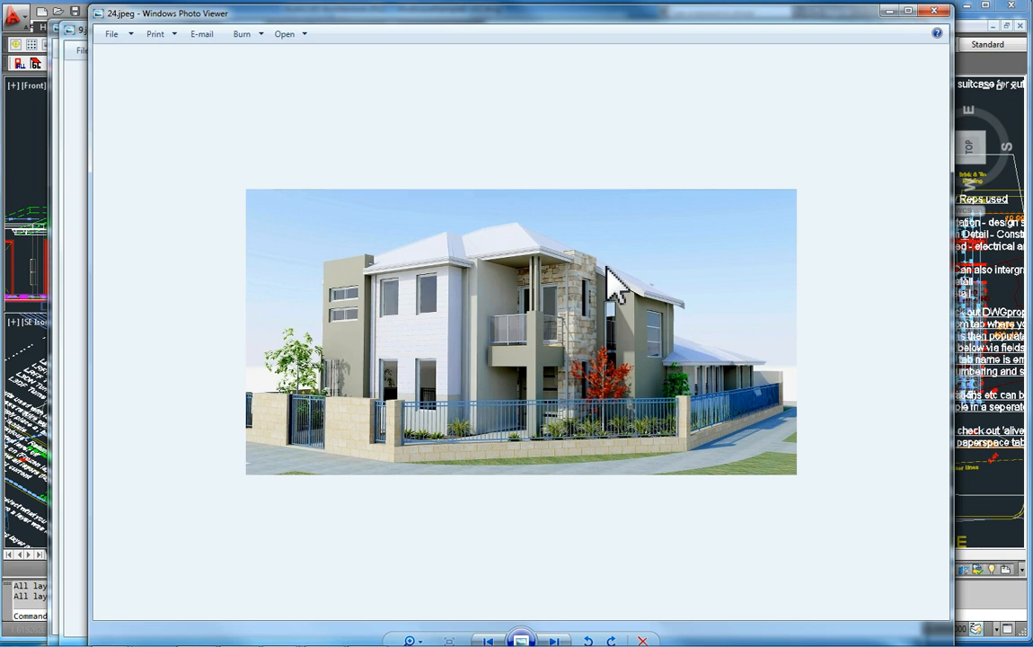
pyautogui.moveTo(646, 367)
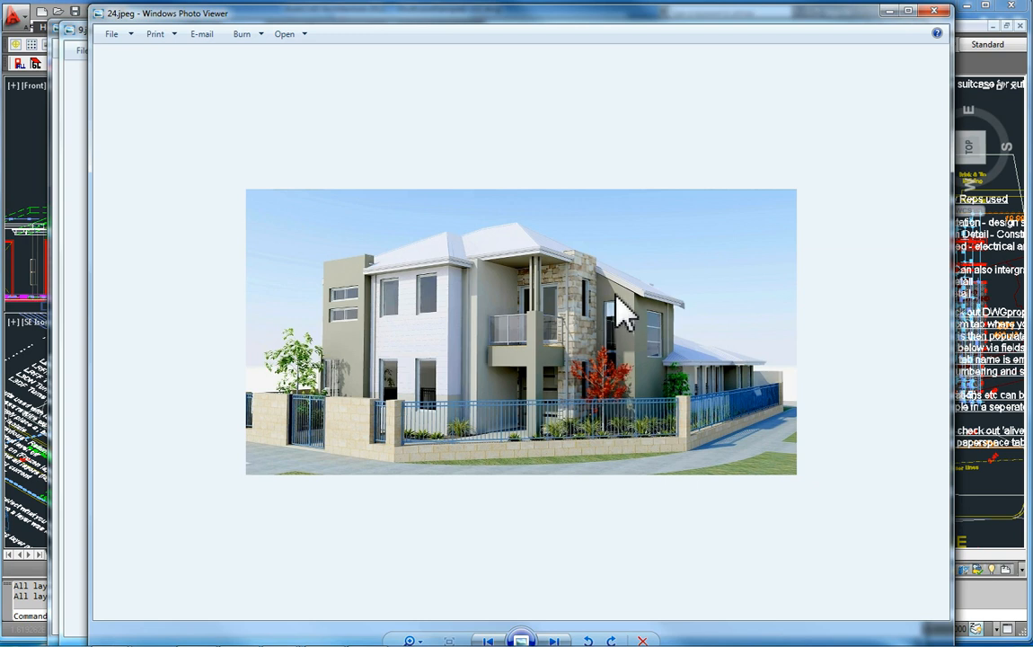
pyautogui.moveTo(633, 310)
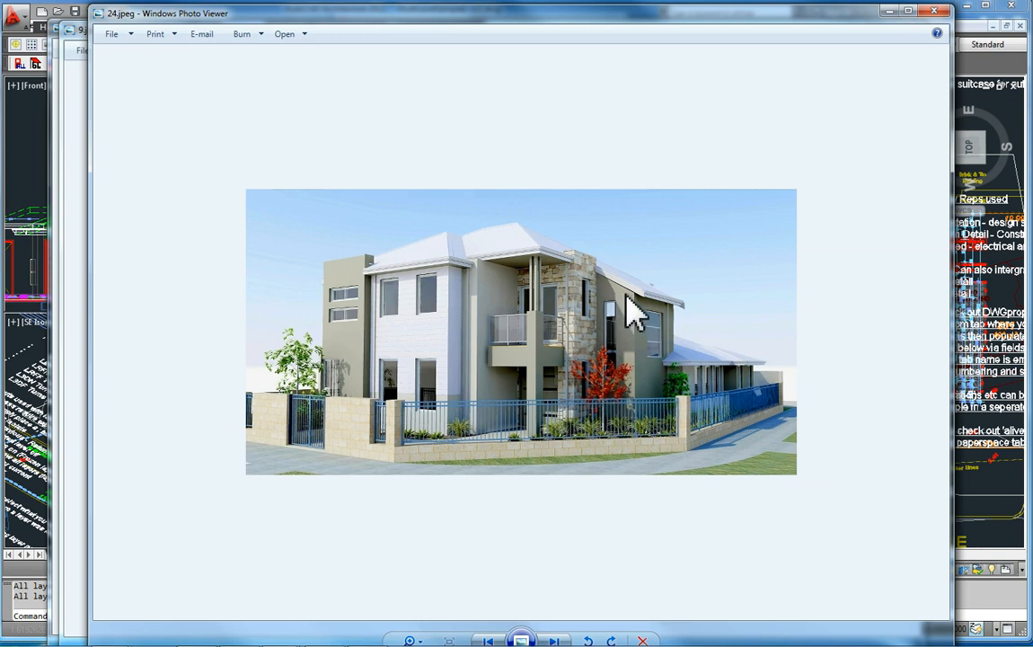
pyautogui.moveTo(633, 422)
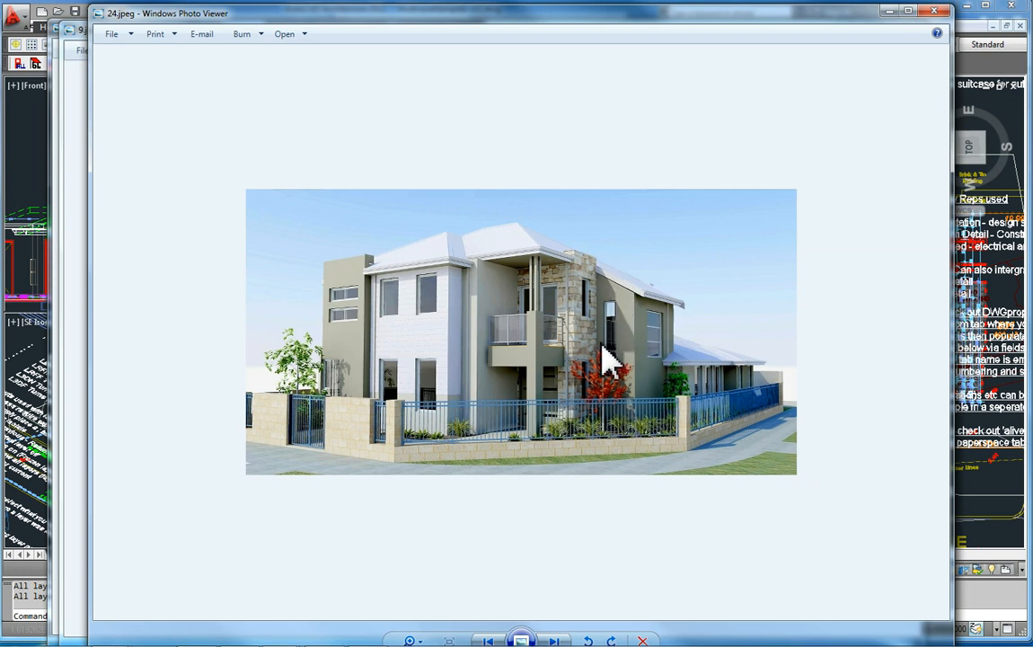
pyautogui.moveTo(618, 310)
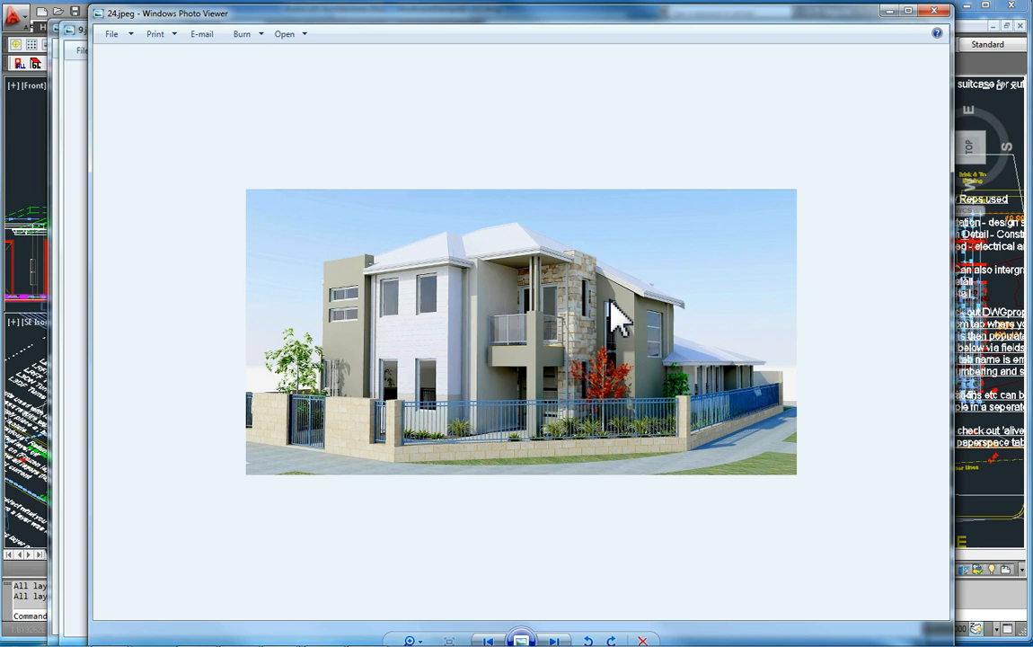
pyautogui.moveTo(562, 278)
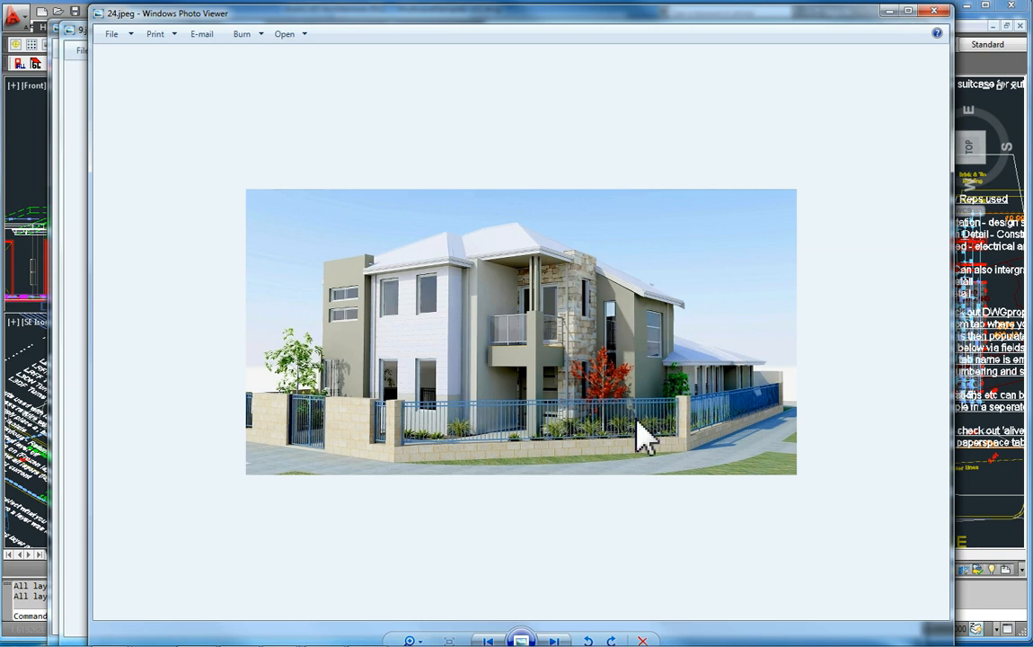
pyautogui.moveTo(633, 351)
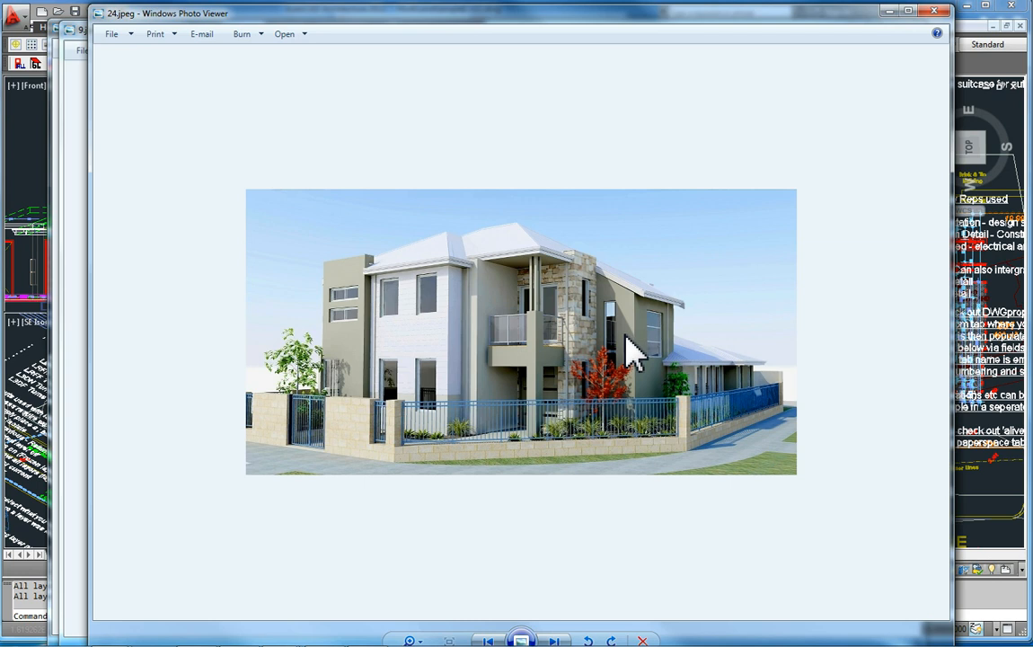
pyautogui.moveTo(626, 345)
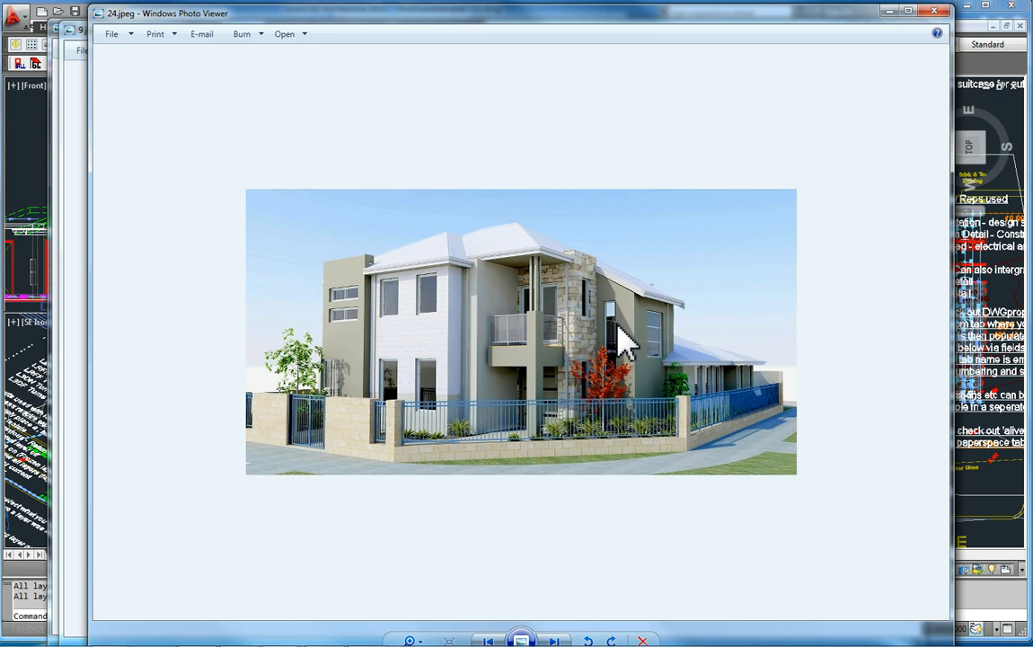
pyautogui.moveTo(314, 593)
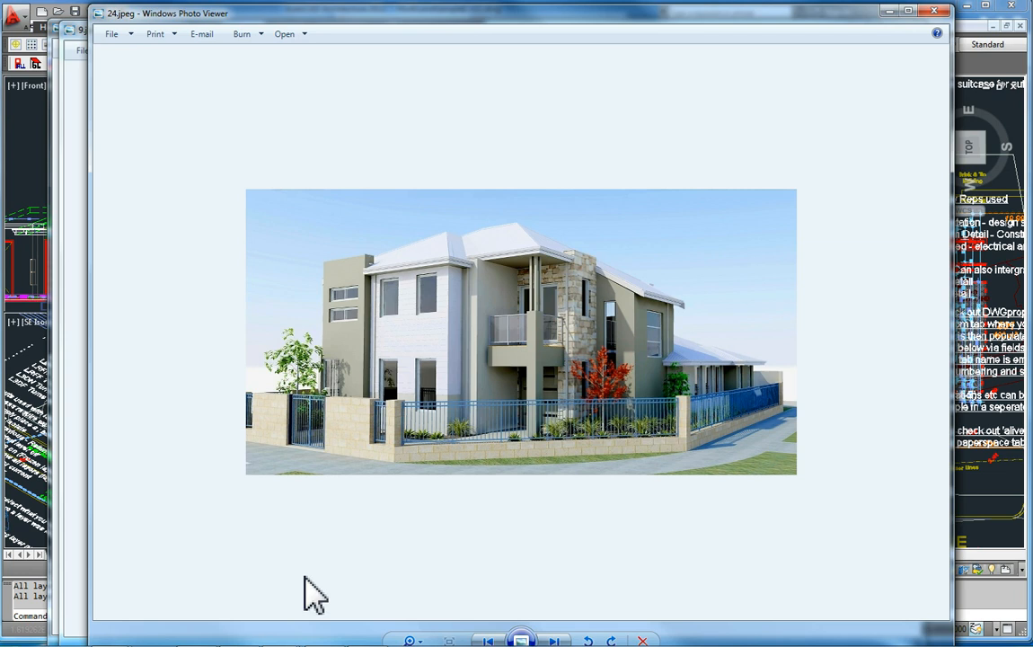
pyautogui.moveTo(251, 642)
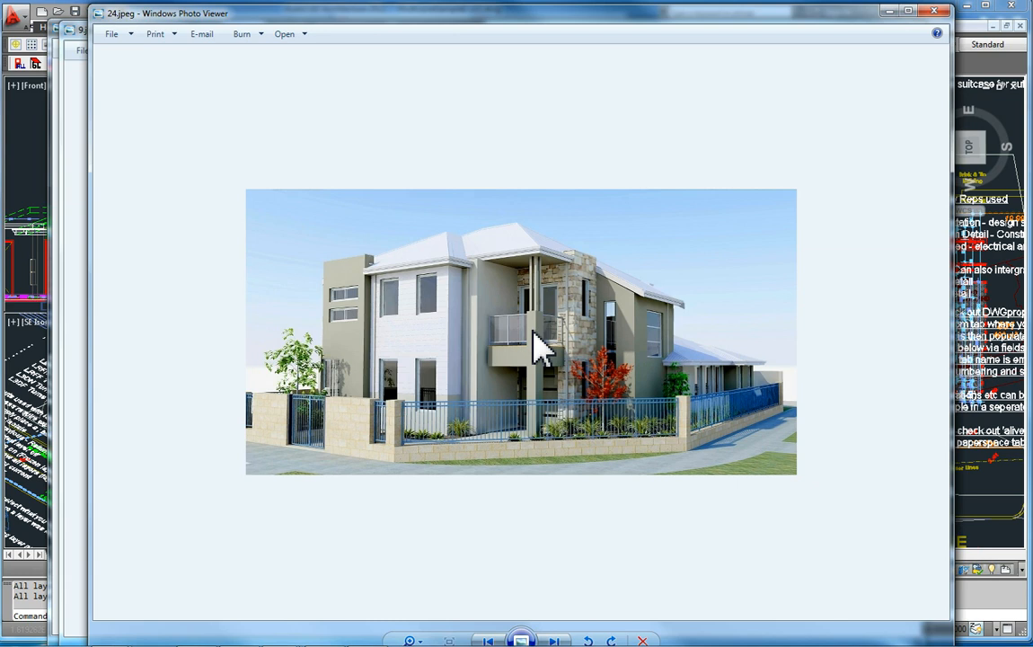
pyautogui.moveTo(309, 167)
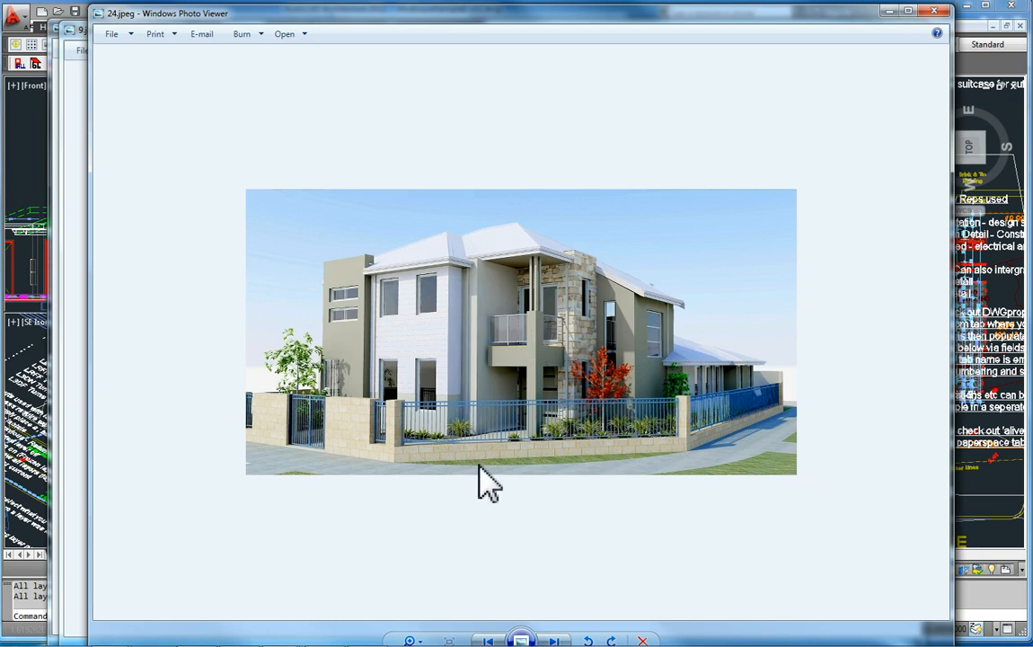
pyautogui.moveTo(466, 501)
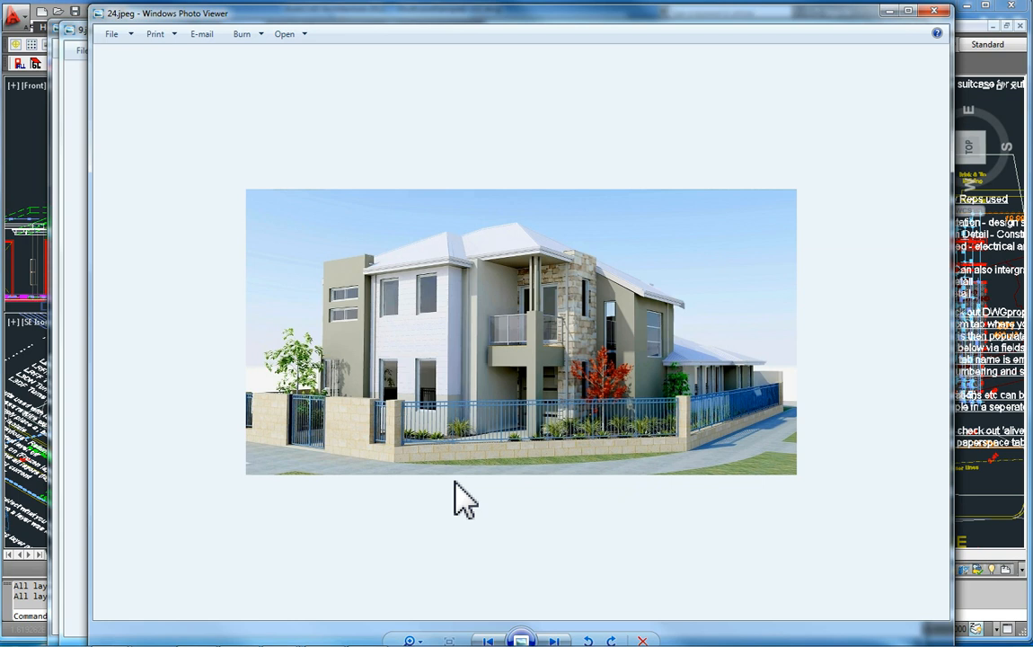
pyautogui.moveTo(788, 184)
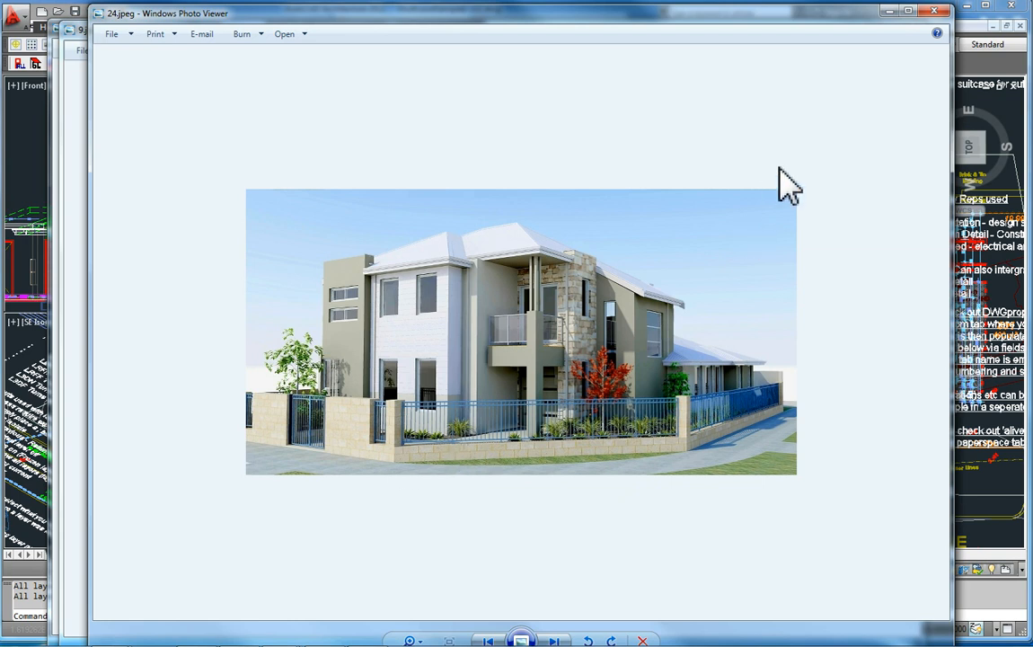
pyautogui.moveTo(810, 205)
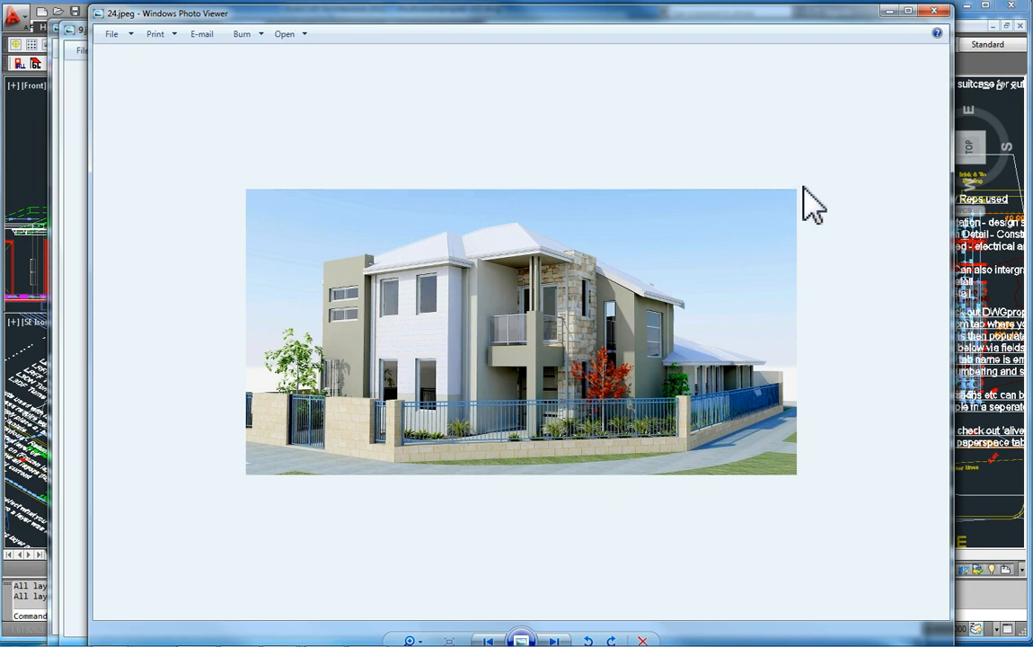
pyautogui.moveTo(454, 512)
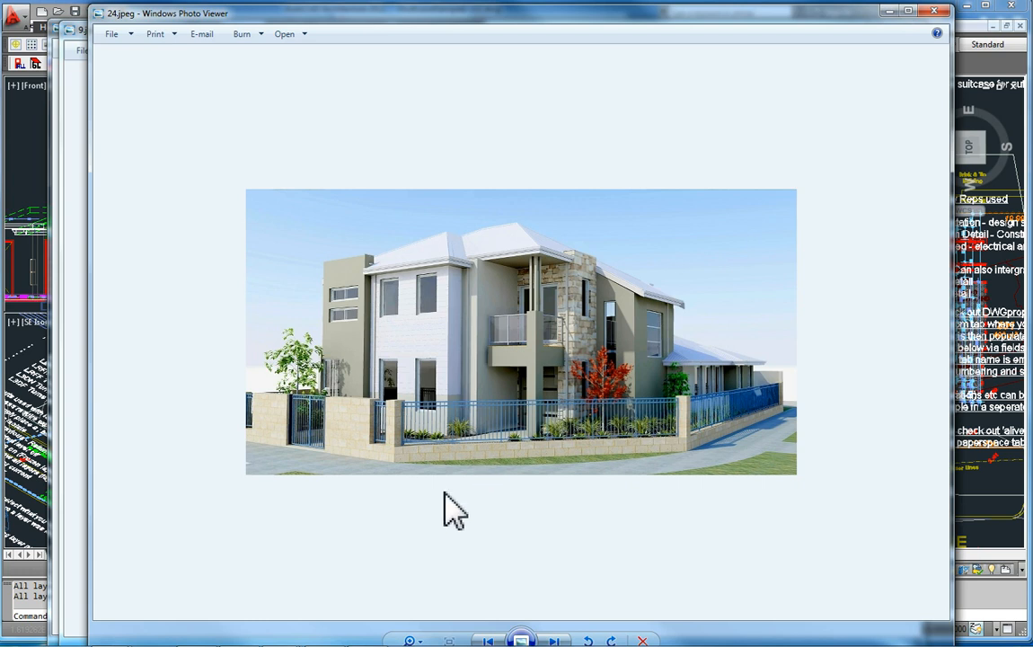
pyautogui.moveTo(465, 528)
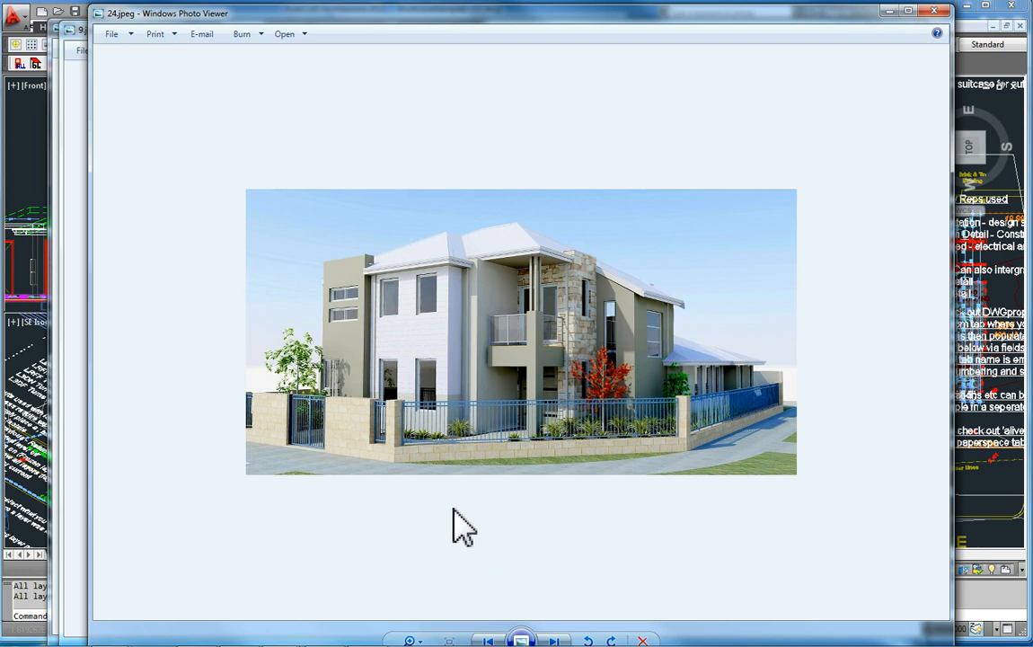
pyautogui.moveTo(298, 395)
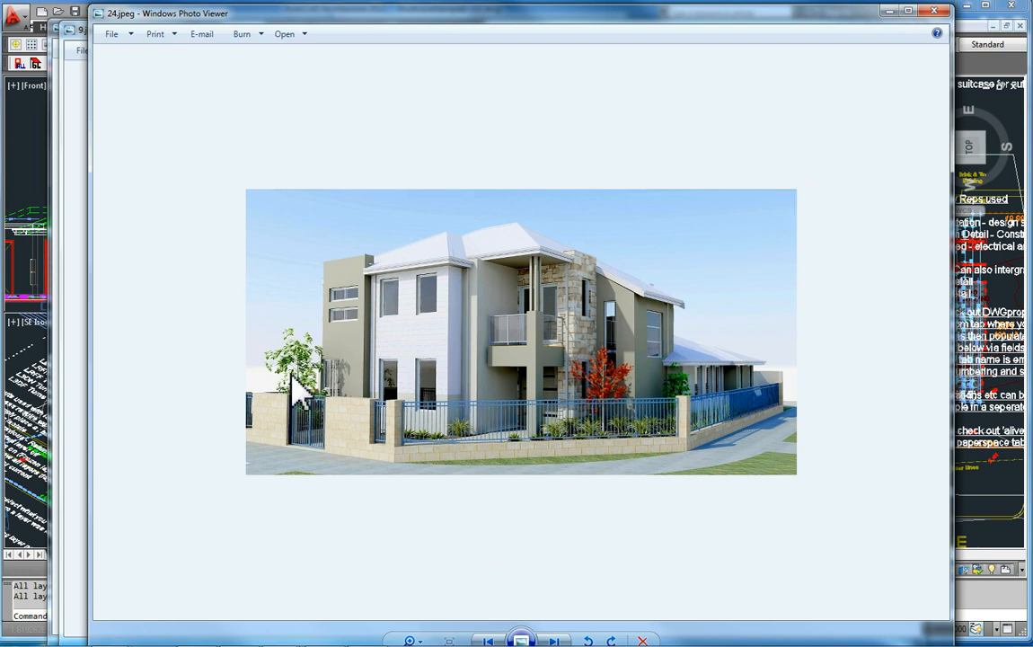
pyautogui.moveTo(763, 47)
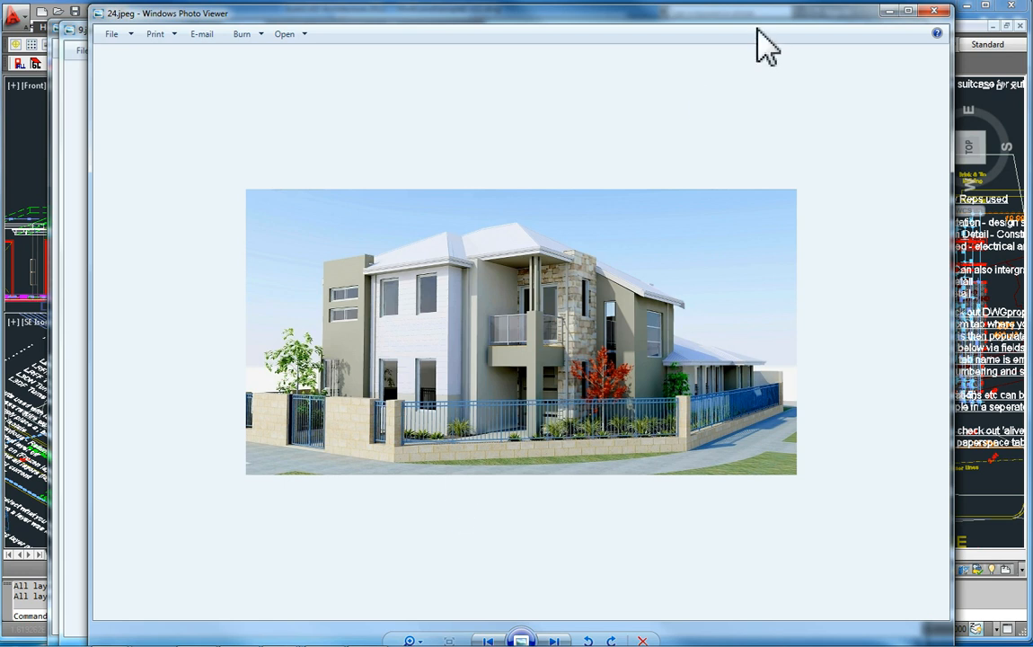
pyautogui.moveTo(647, 42)
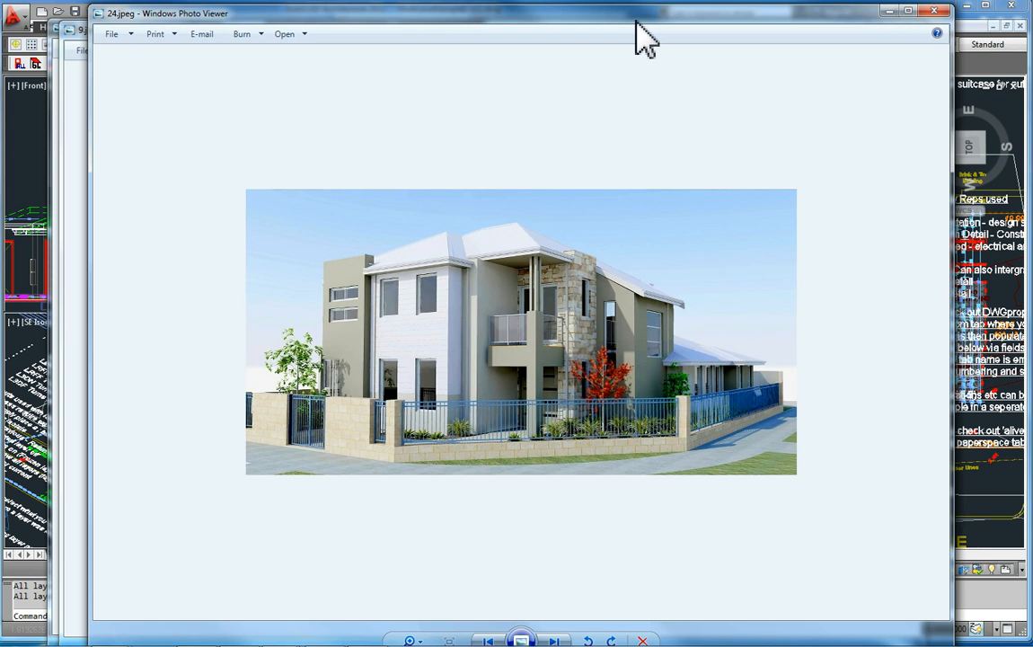
pyautogui.moveTo(601, 391)
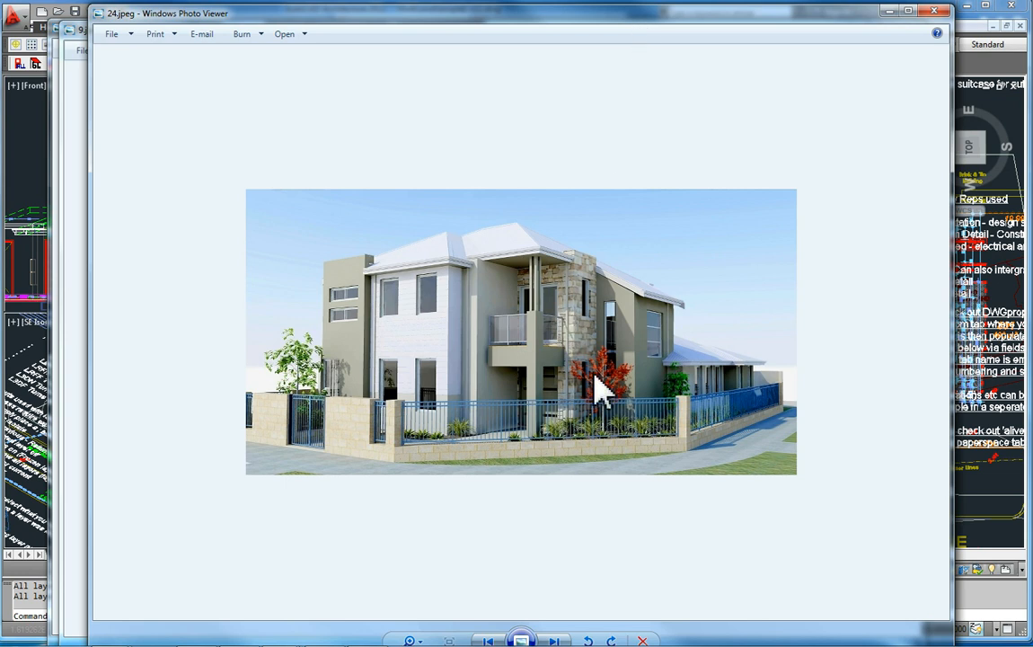
pyautogui.moveTo(499, 440)
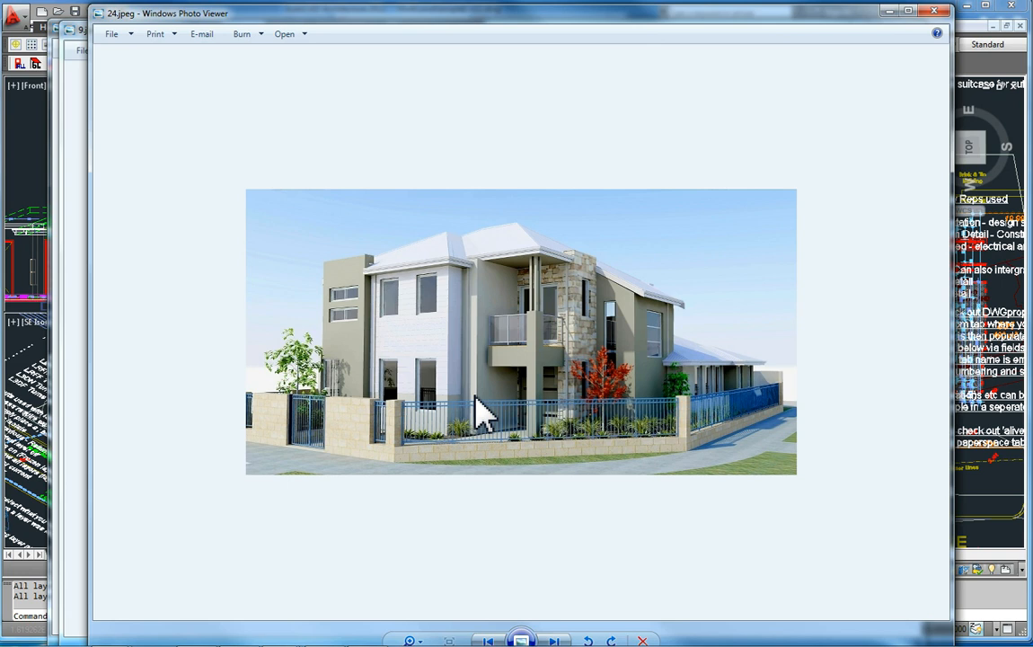
pyautogui.moveTo(503, 306)
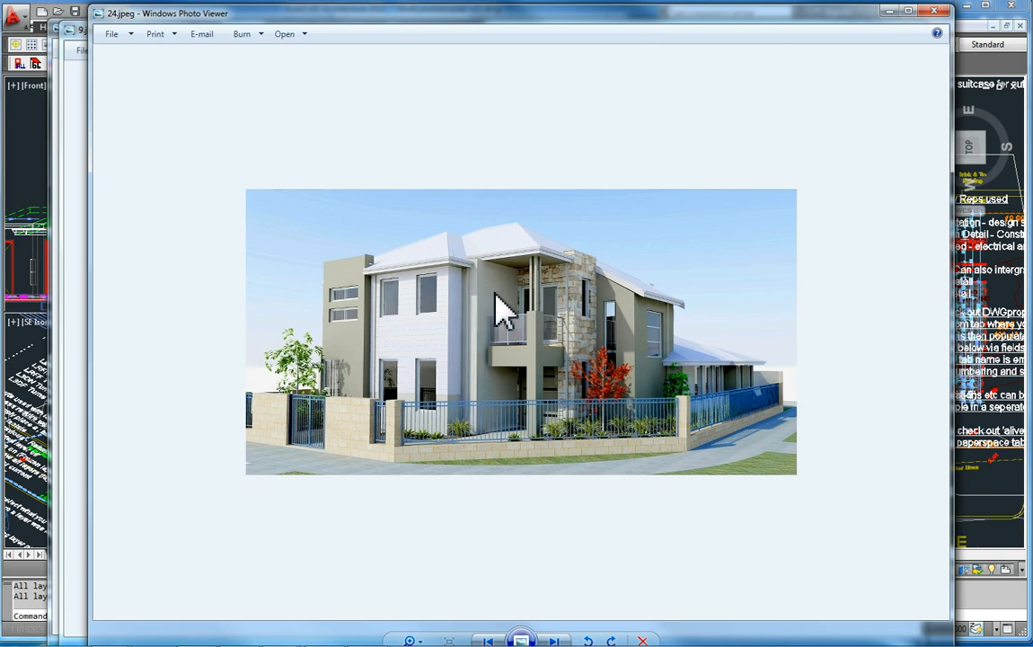
pyautogui.moveTo(490, 301)
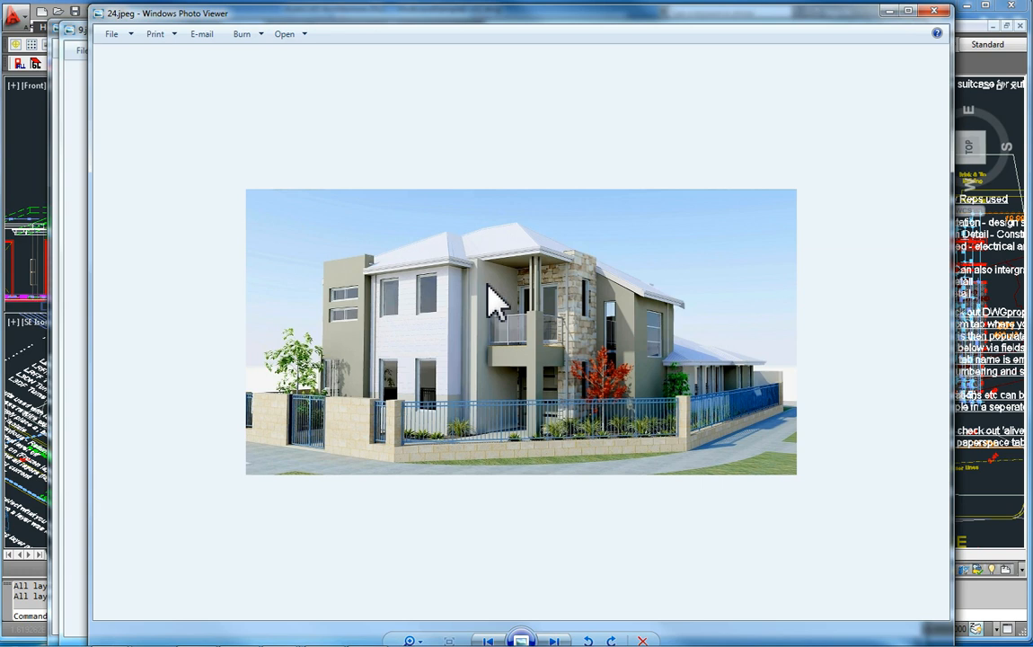
pyautogui.moveTo(429, 322)
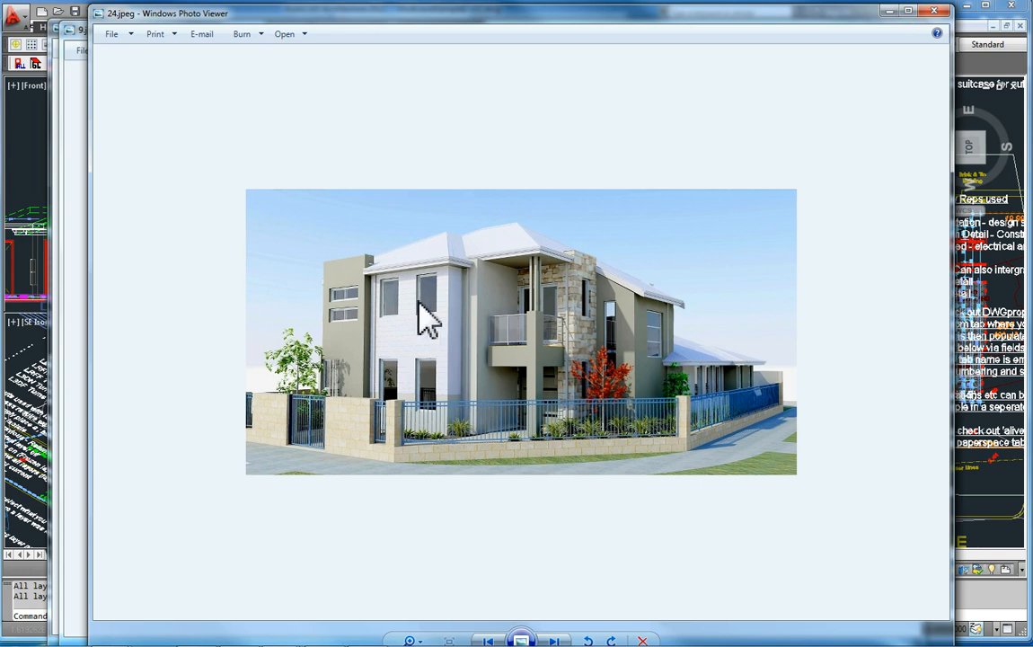
pyautogui.moveTo(575, 319)
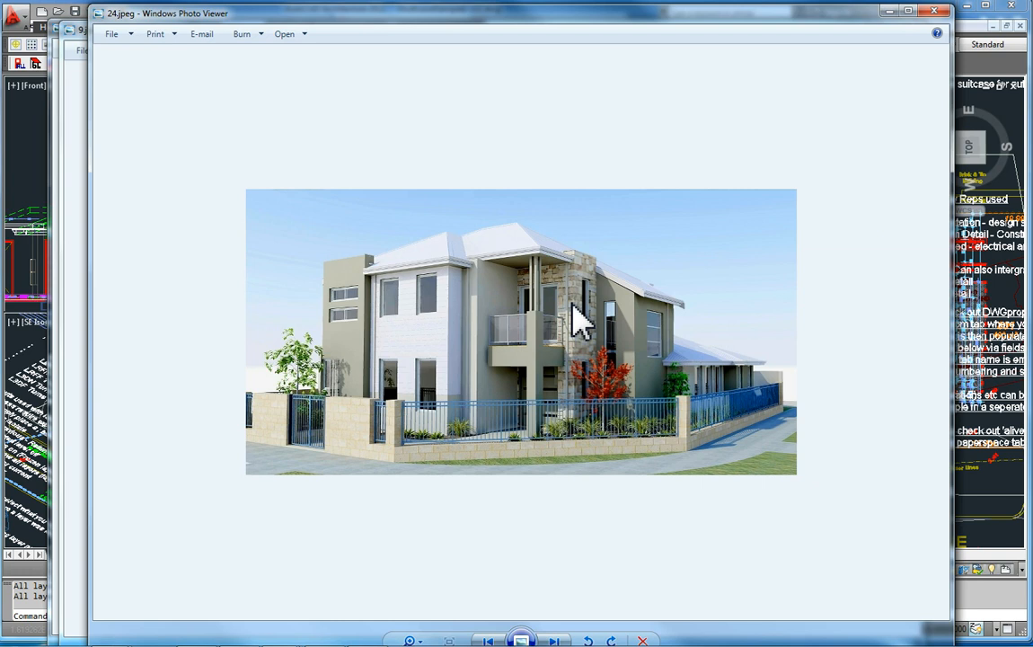
pyautogui.moveTo(566, 319)
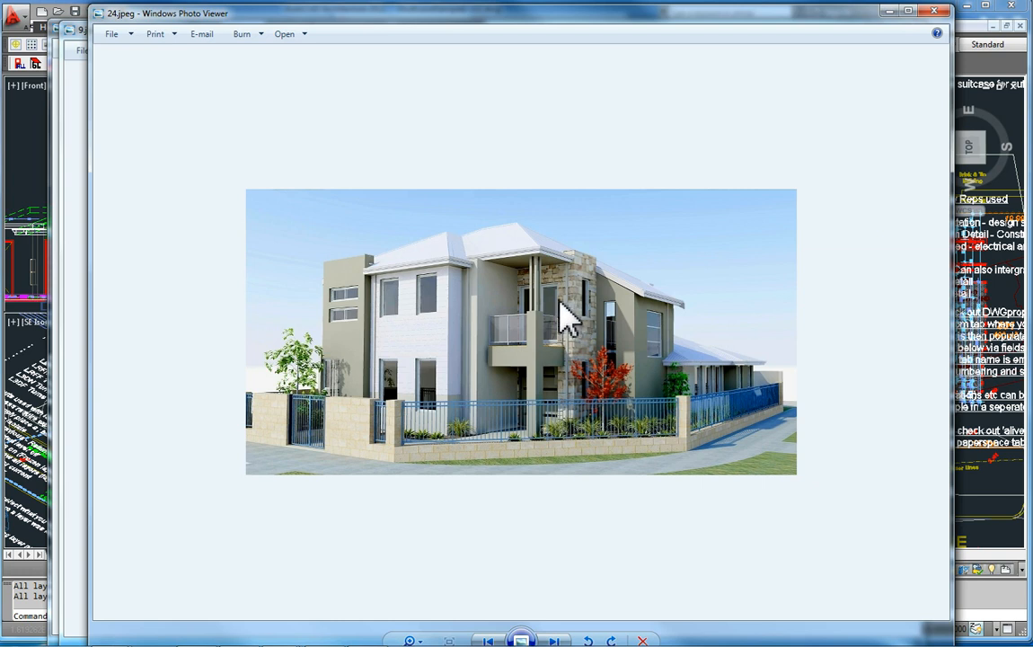
pyautogui.moveTo(620, 449)
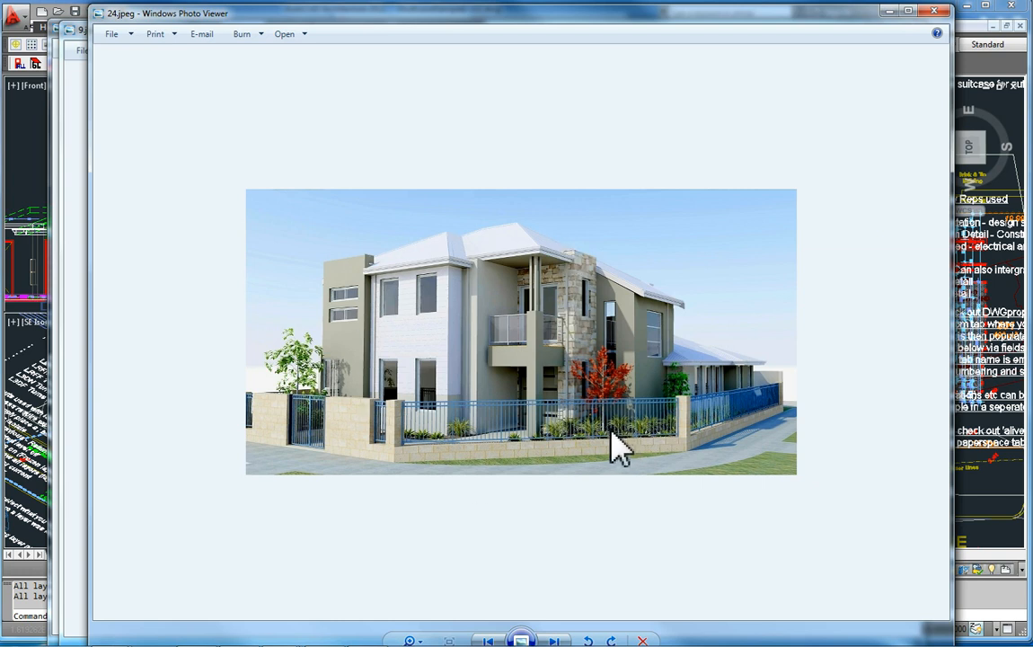
pyautogui.moveTo(629, 404)
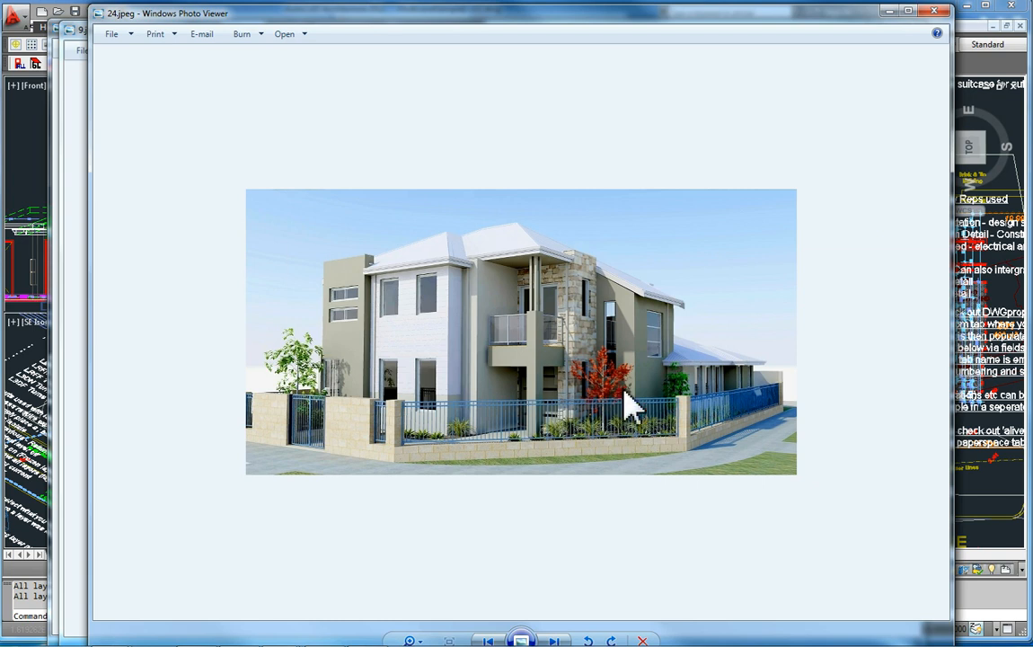
pyautogui.moveTo(688, 404)
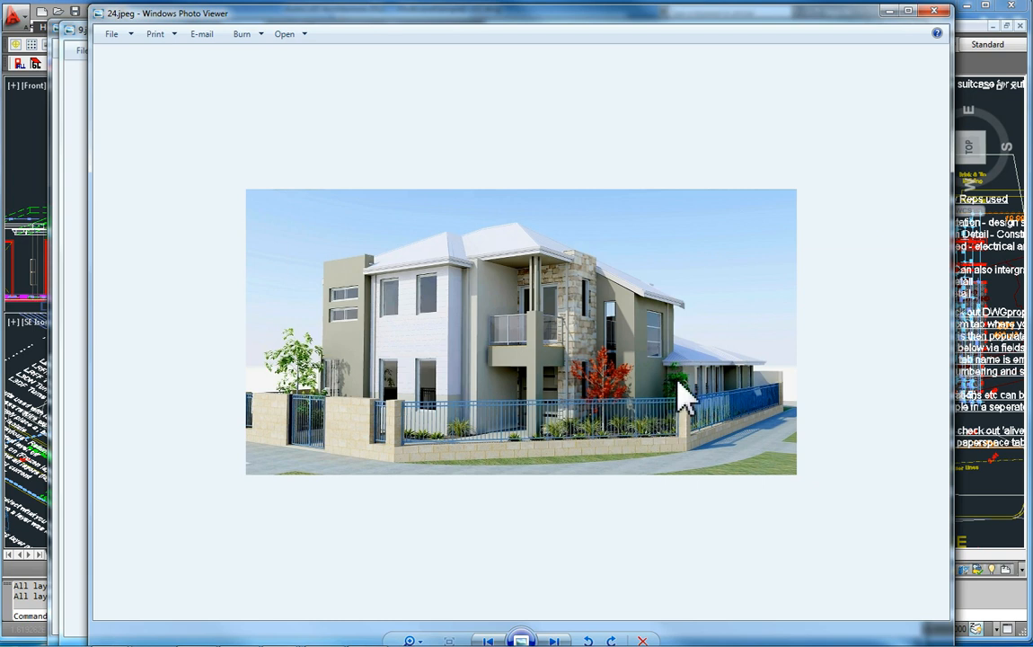
pyautogui.moveTo(899, 422)
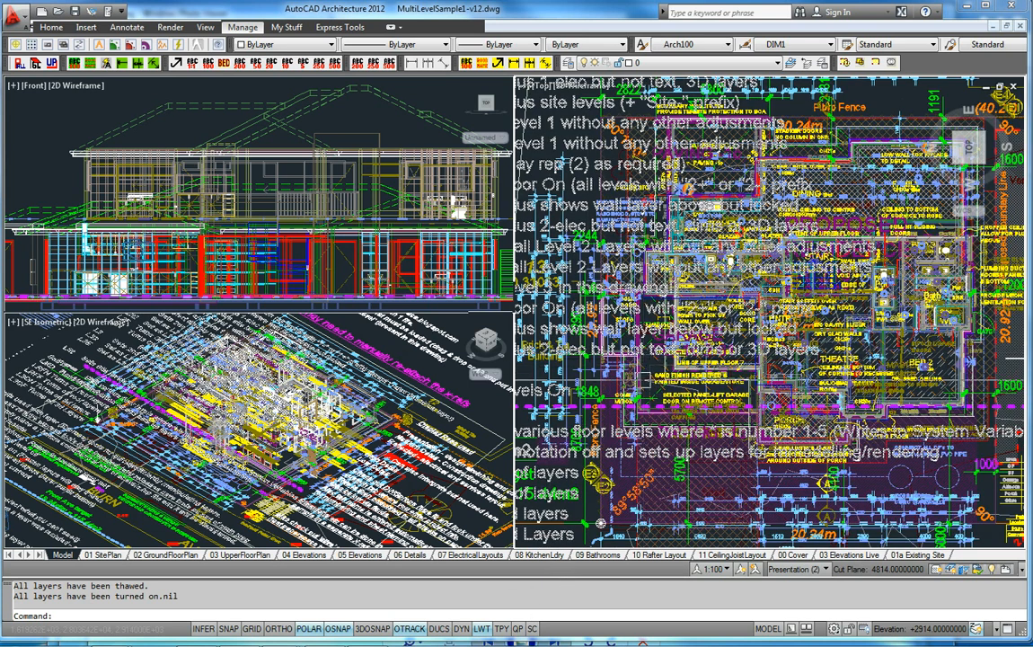
# Enter the L1 level command to display only the ground-floor layers
pyautogui.scroll(-3)
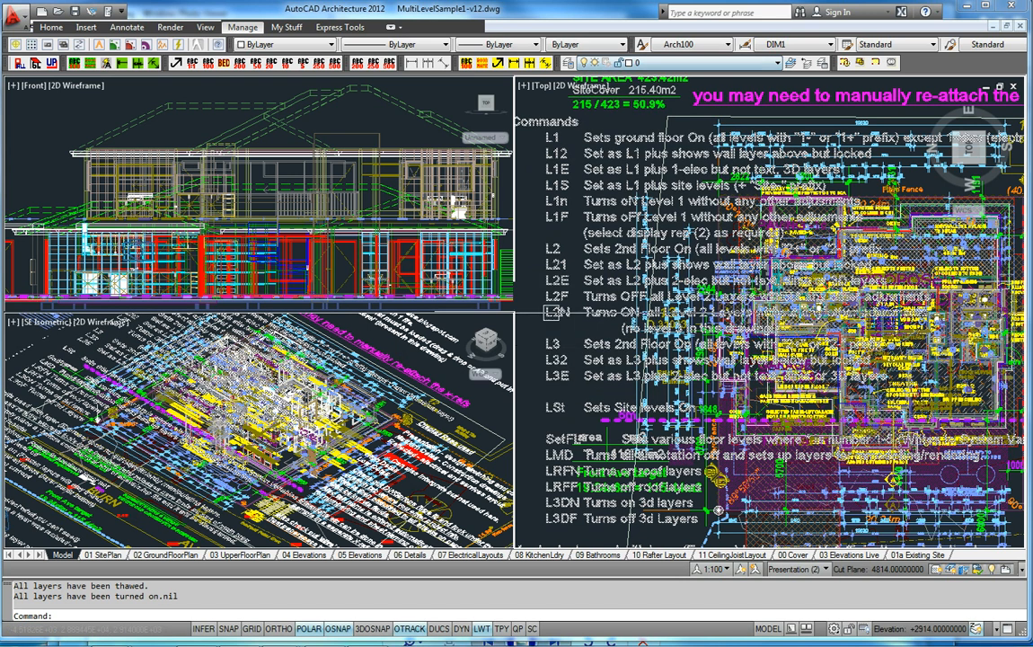
pyautogui.write('1')
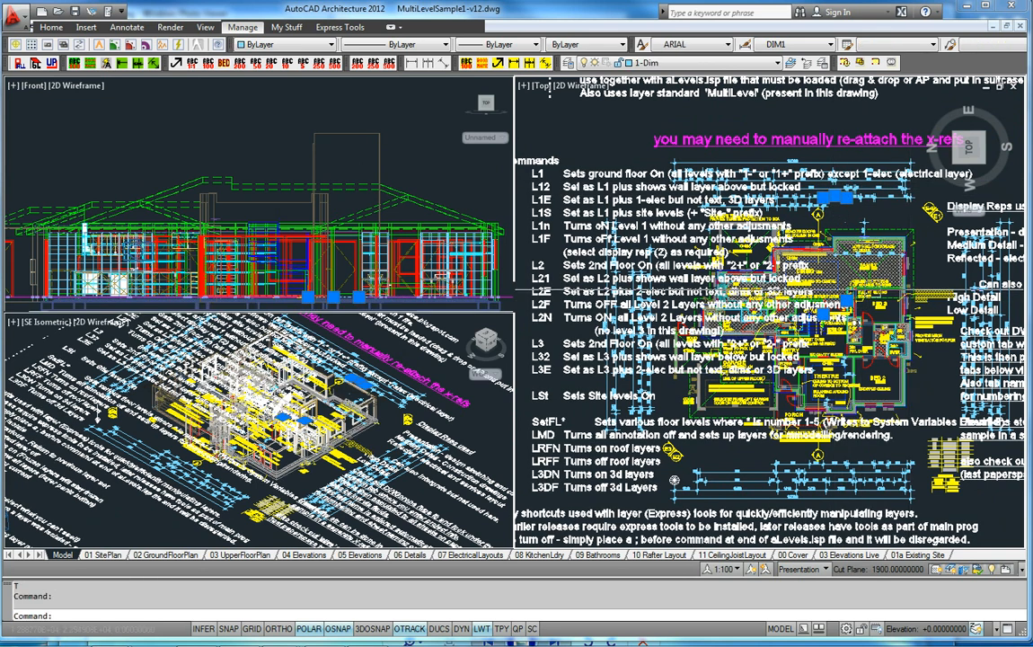
pyautogui.moveTo(858, 287)
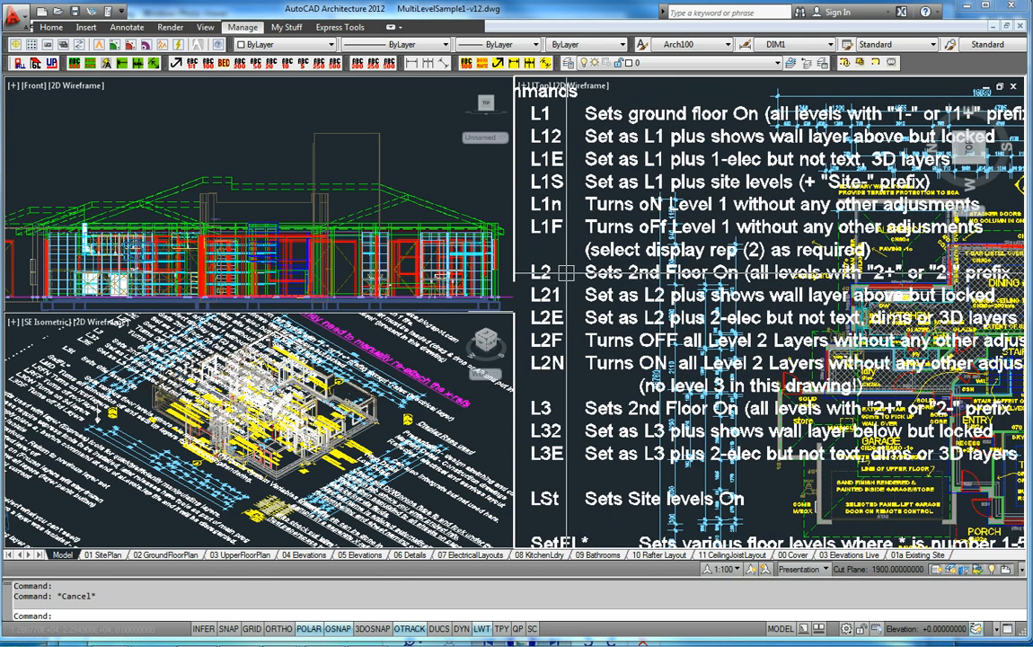
# Enter the L2 level command, which AutoCAD reports as unknown
pyautogui.write('L2')
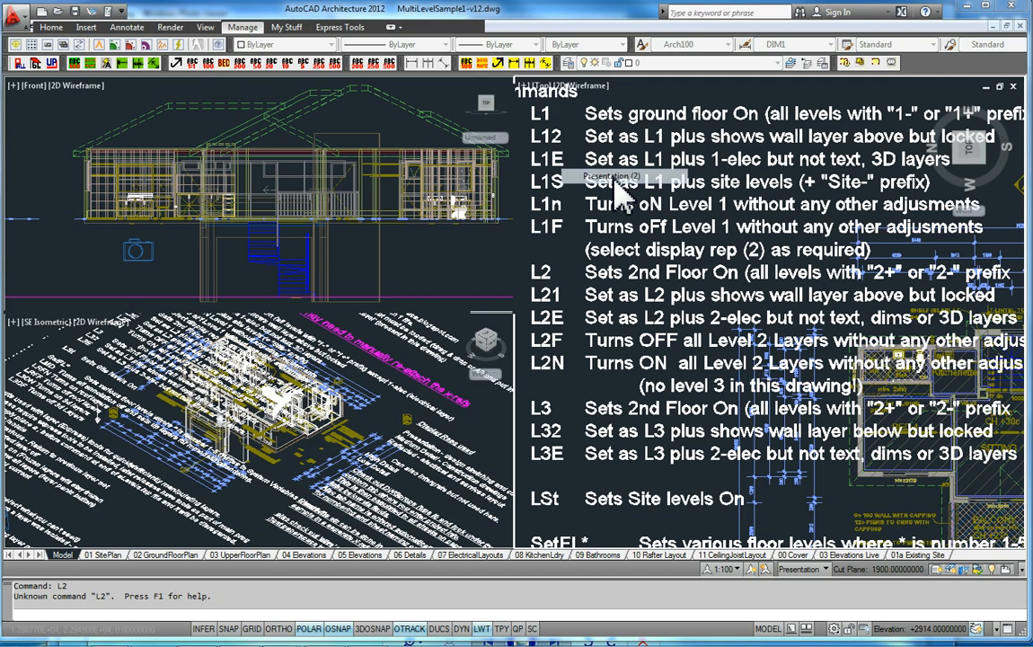
pyautogui.moveTo(193, 247)
pyautogui.write('ap')
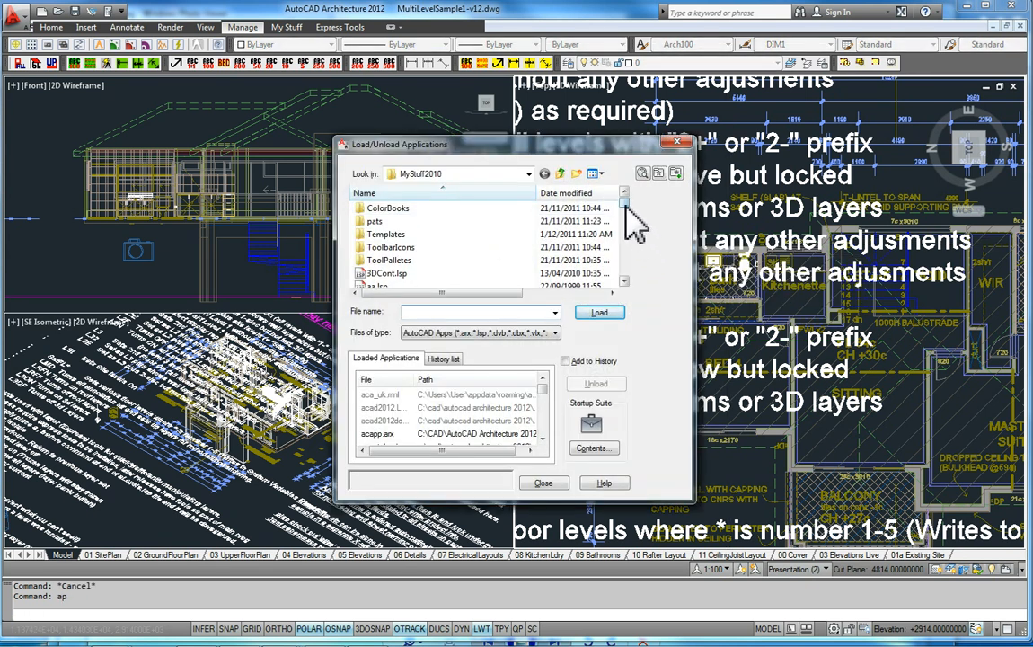
# Bring the aLevels files into view and select aLevels2.LSP for loading
pyautogui.click(391, 234)
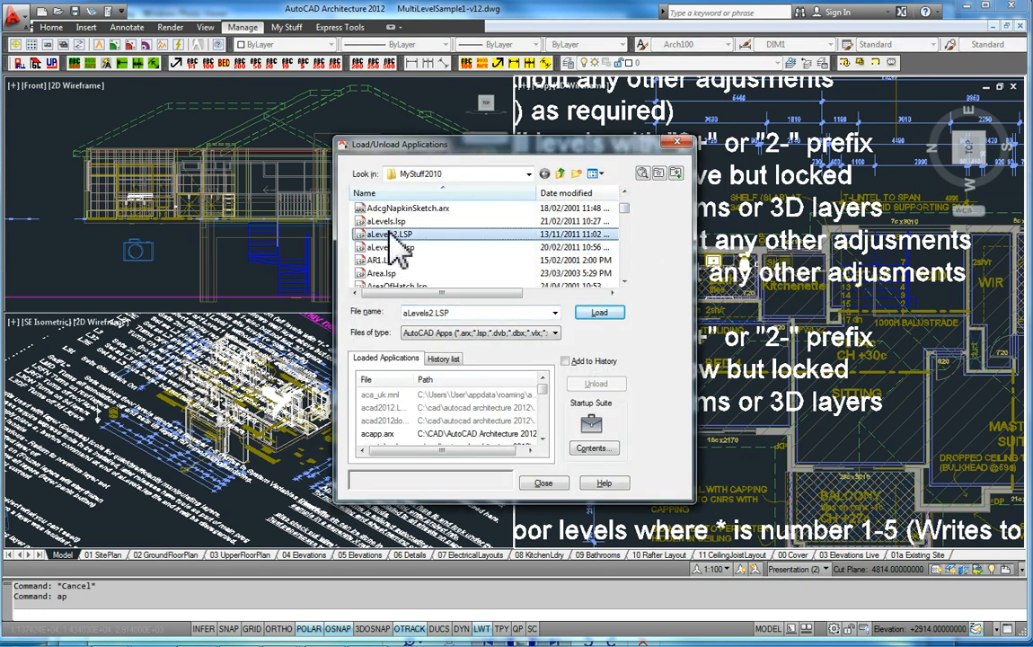
pyautogui.click(599, 312)
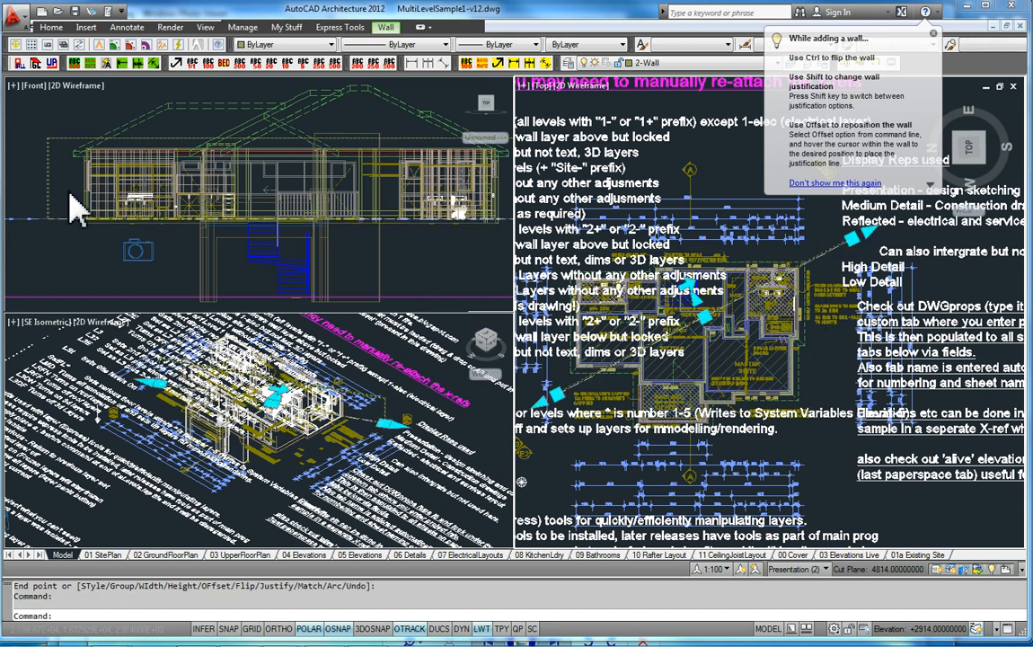
pyautogui.moveTo(68, 243)
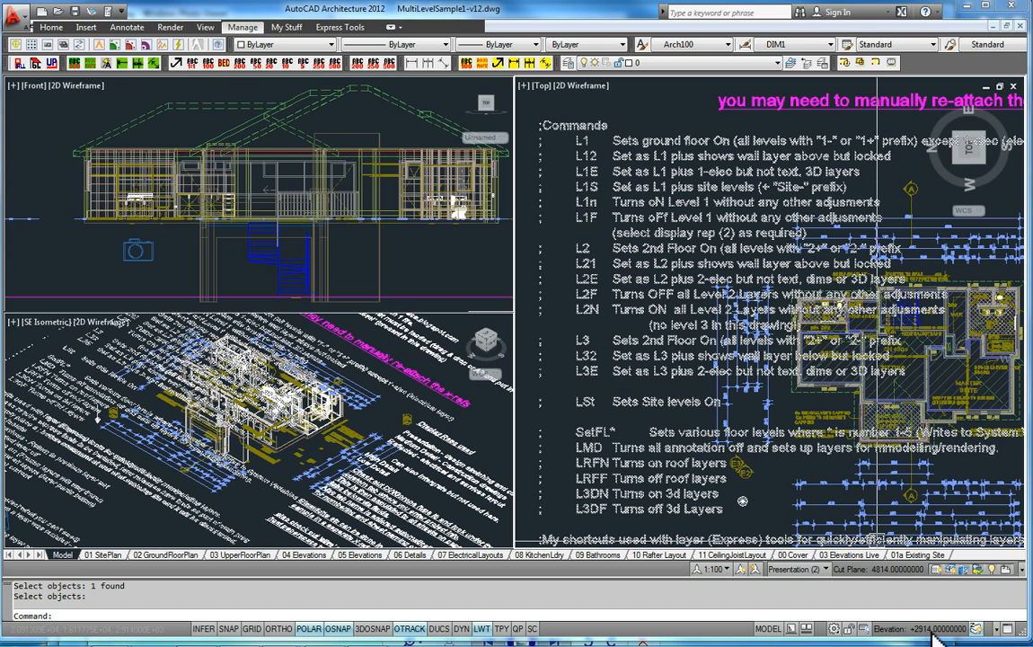
pyautogui.moveTo(957, 584)
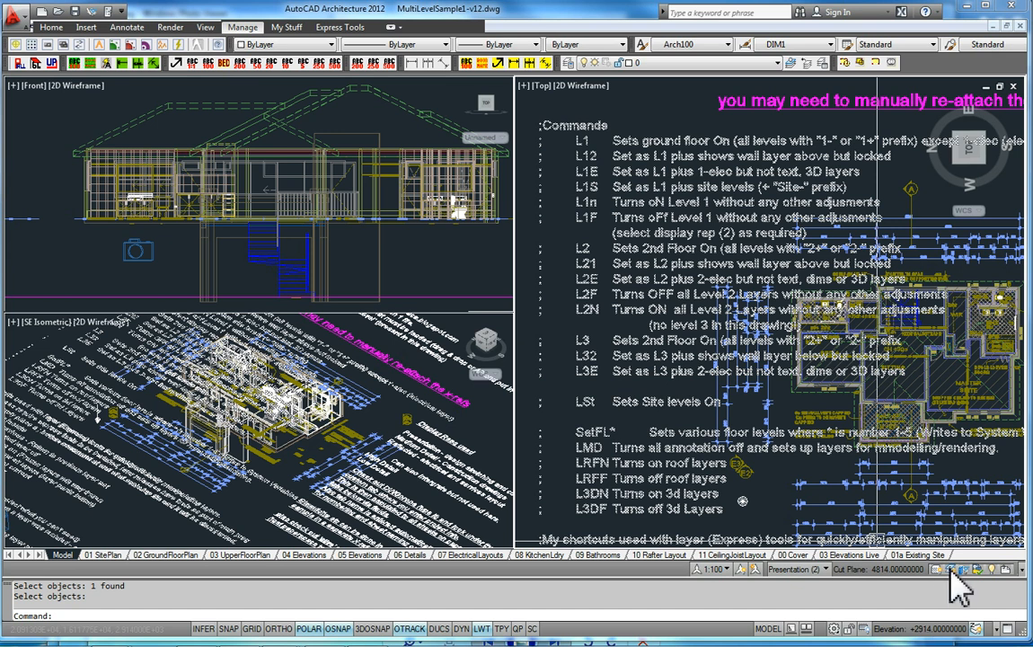
pyautogui.moveTo(966, 582)
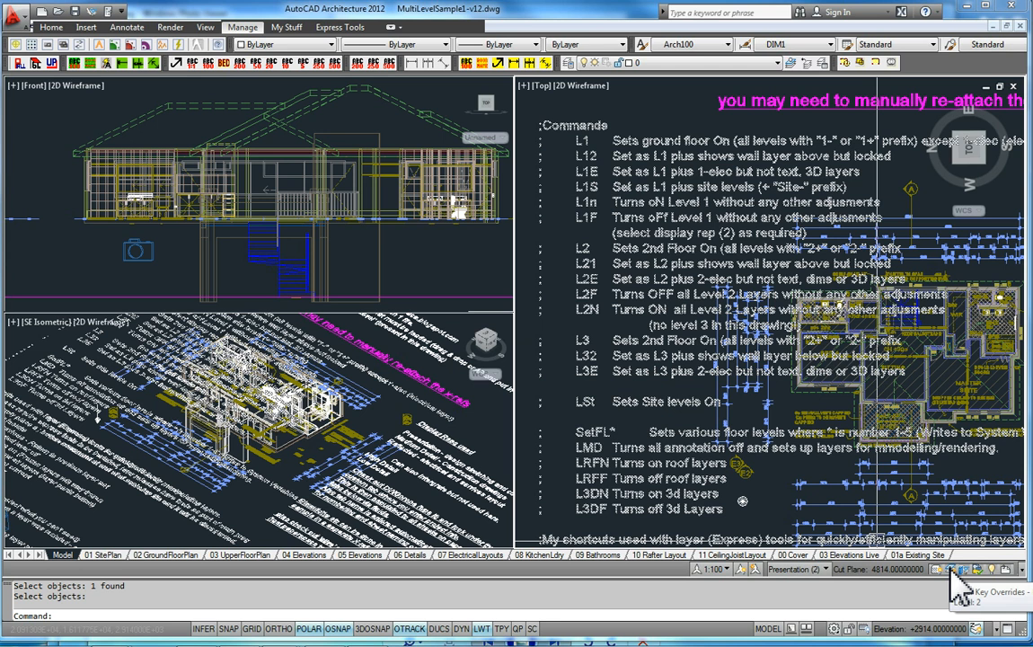
# Toggle Layer Key Overrides and accept the 'current layer is off' warning
pyautogui.click(963, 571)
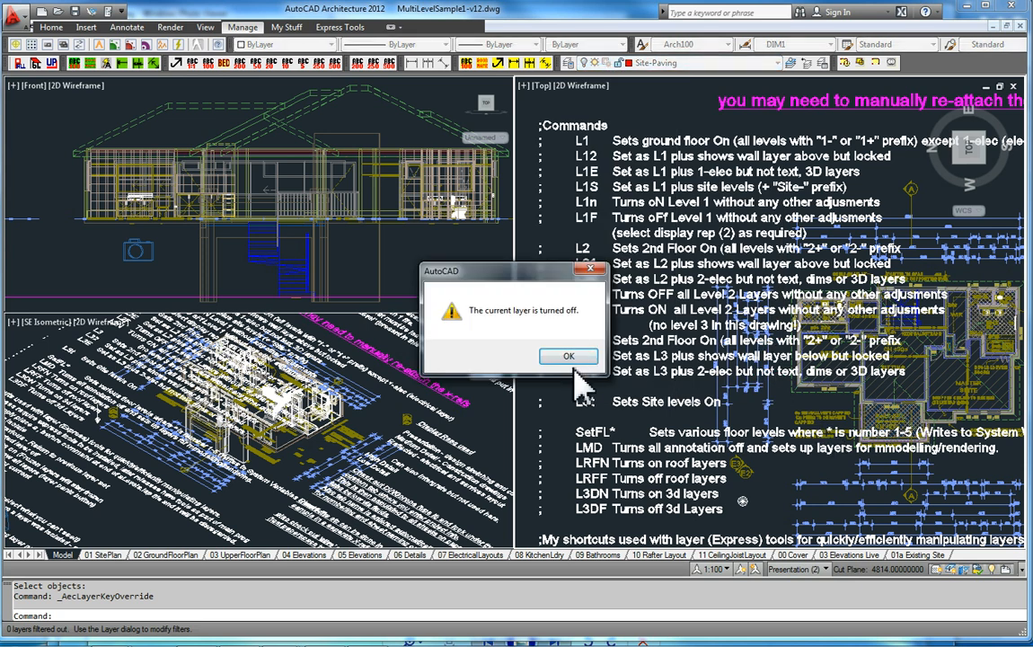
pyautogui.click(569, 355)
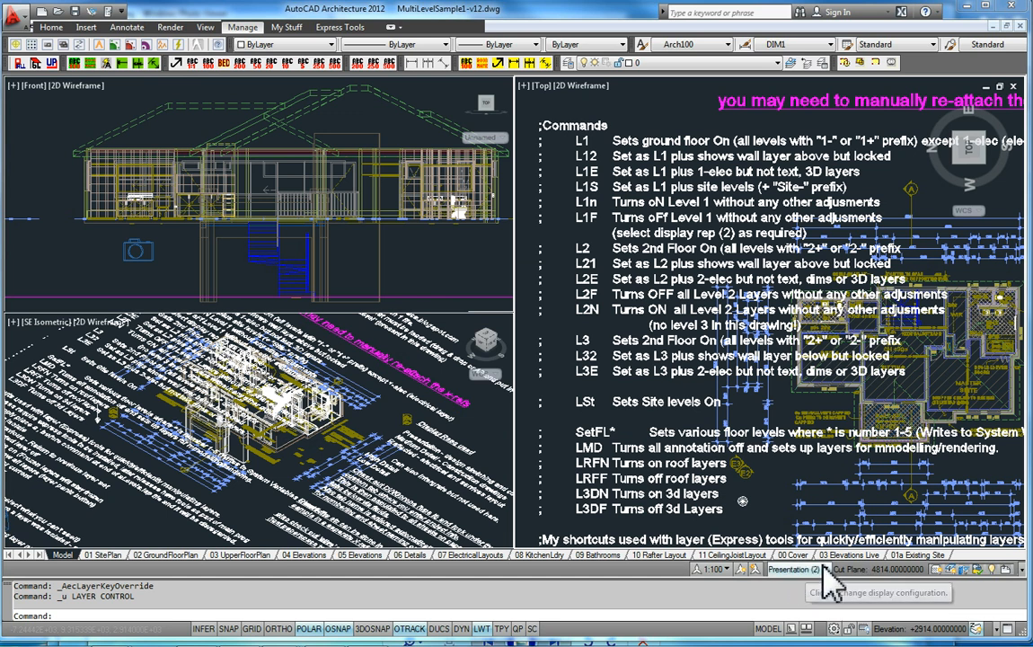
pyautogui.moveTo(786, 597)
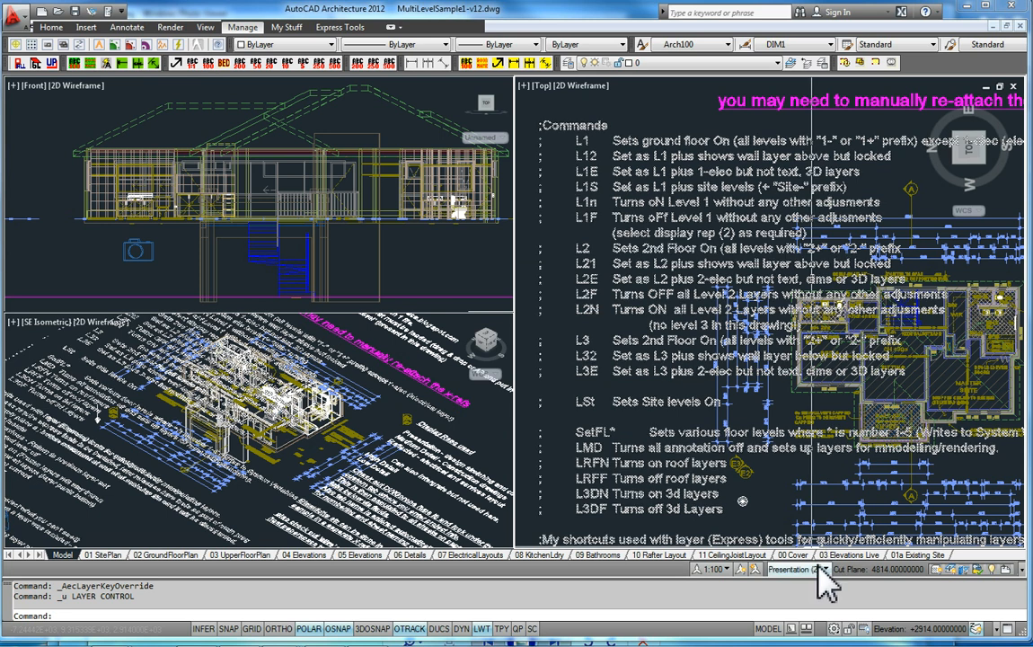
pyautogui.moveTo(820, 569)
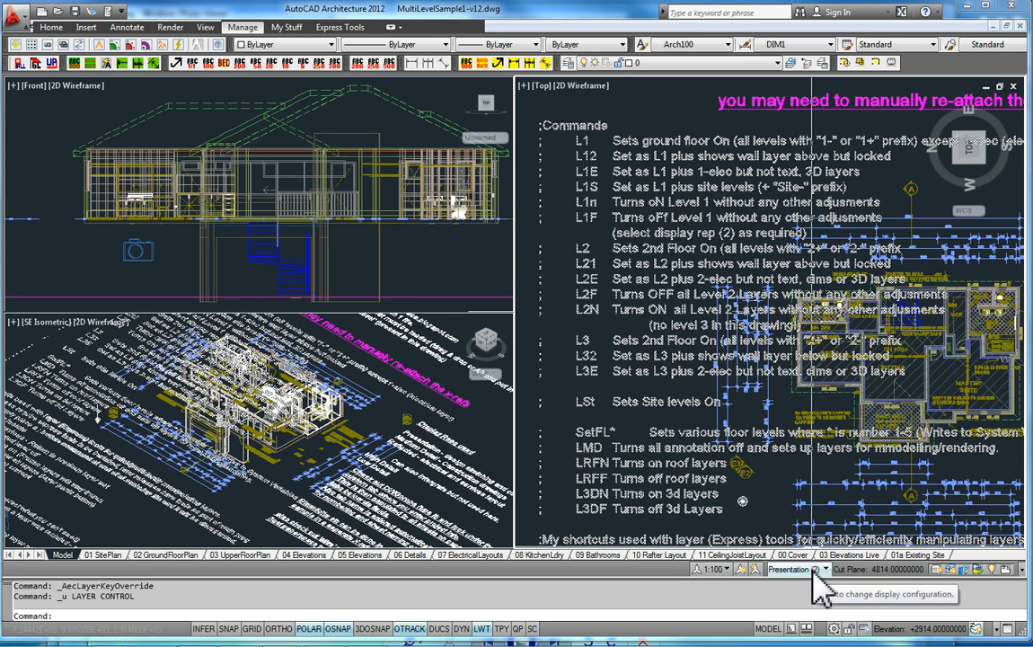
pyautogui.moveTo(822, 593)
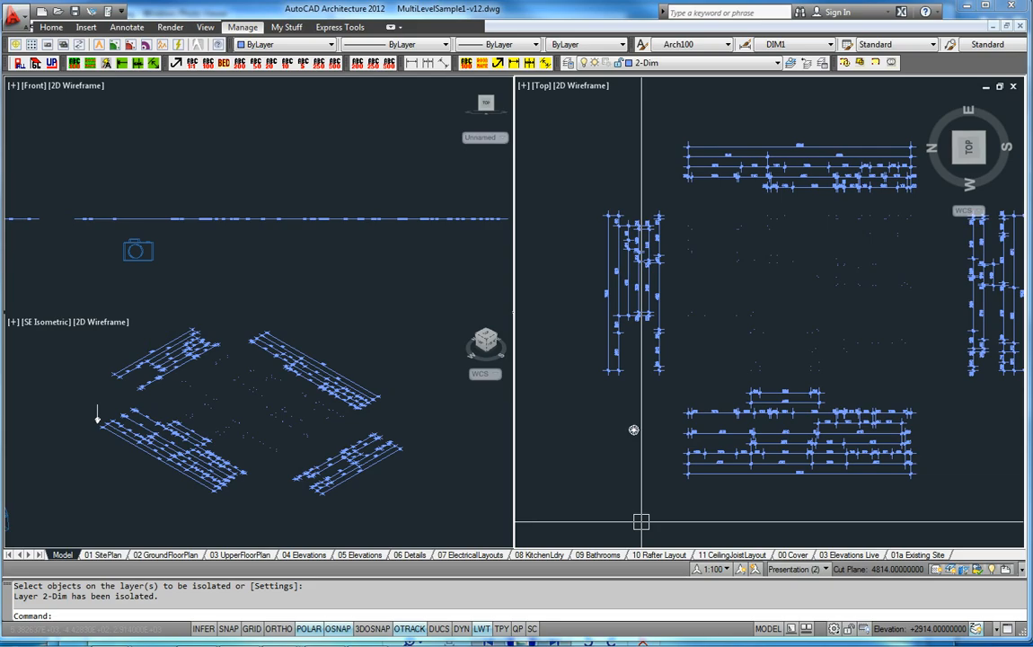
# Restore the previous layer state with LP and scroll through the command notes
pyautogui.write('lp')
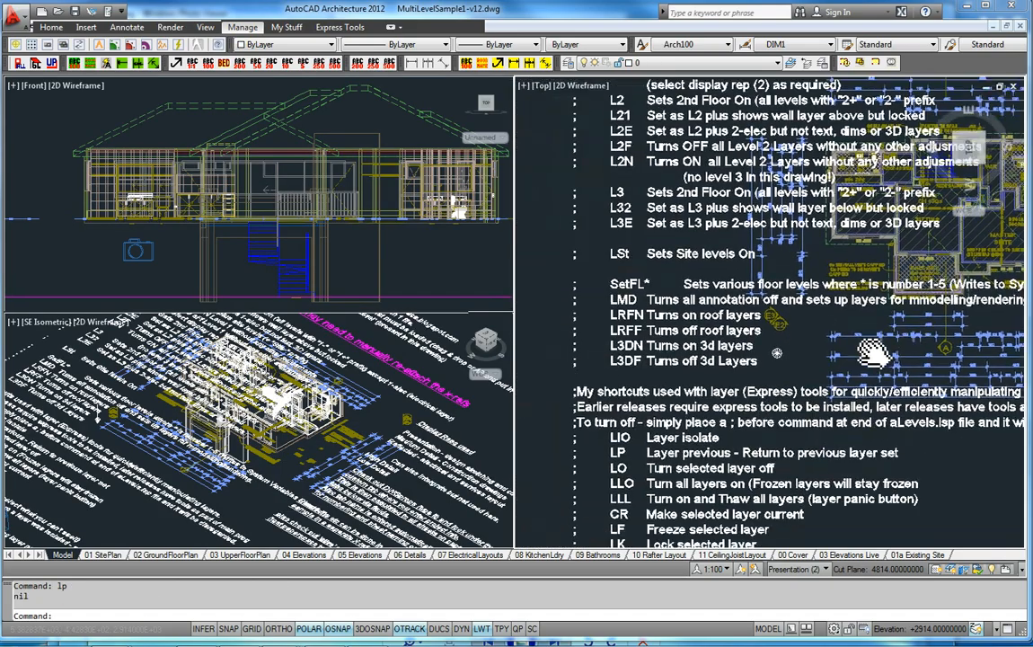
pyautogui.scroll(-3)
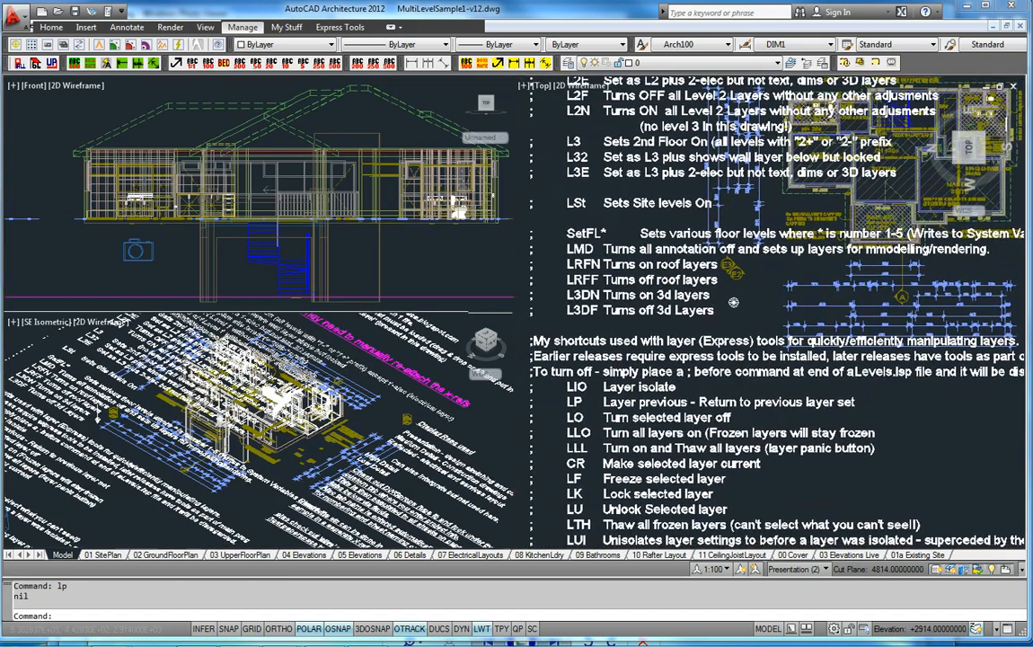
pyautogui.scroll(-3)
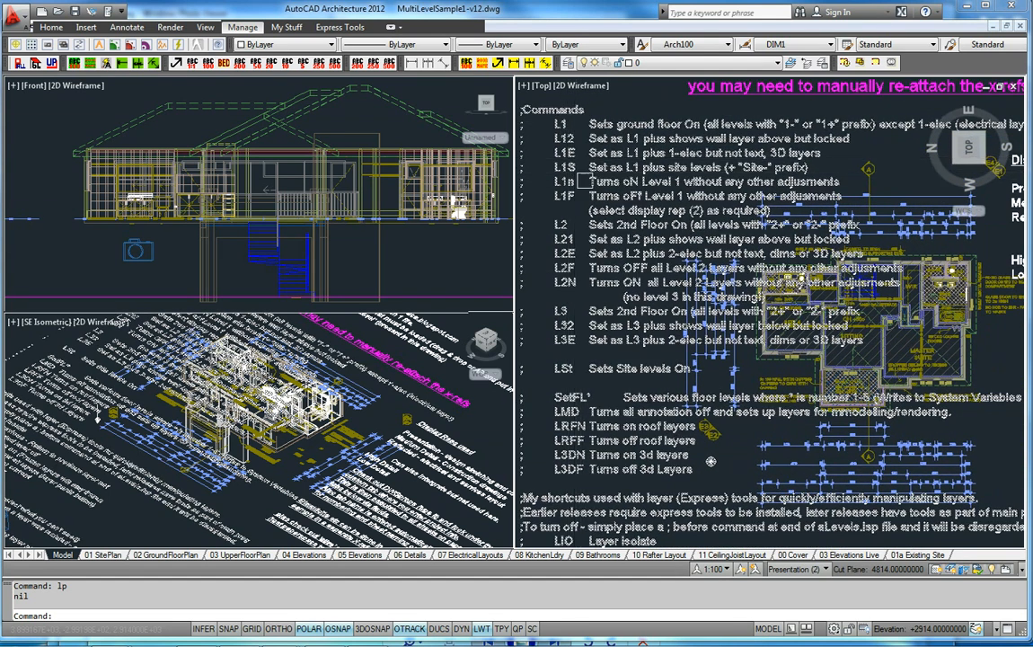
# Run the L1E level command to show both storeys in the Reflected display
pyautogui.write('L1e')
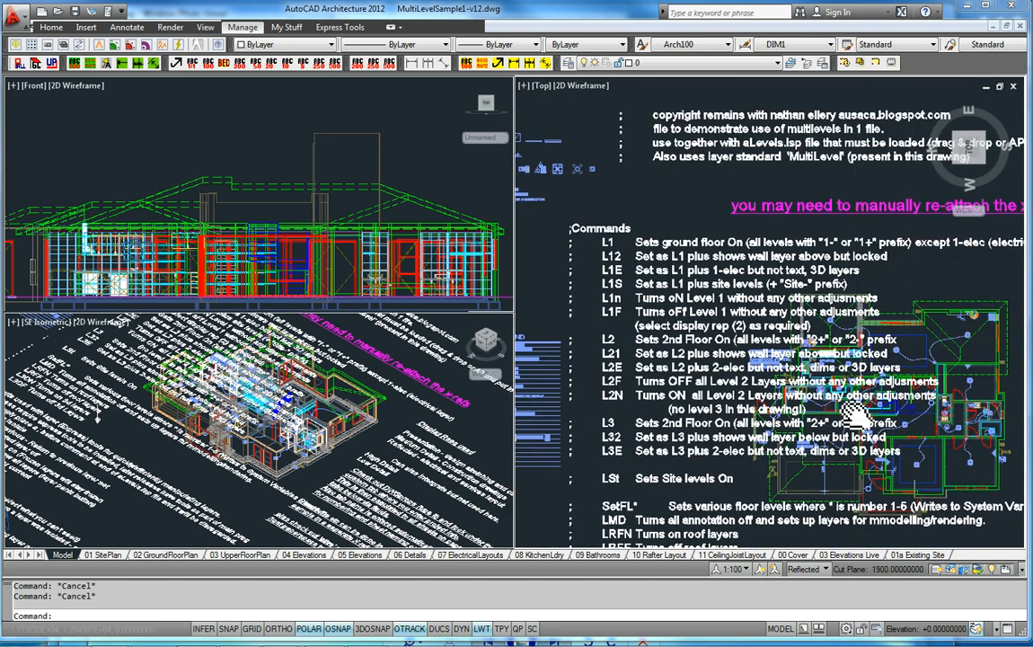
pyautogui.scroll(-3)
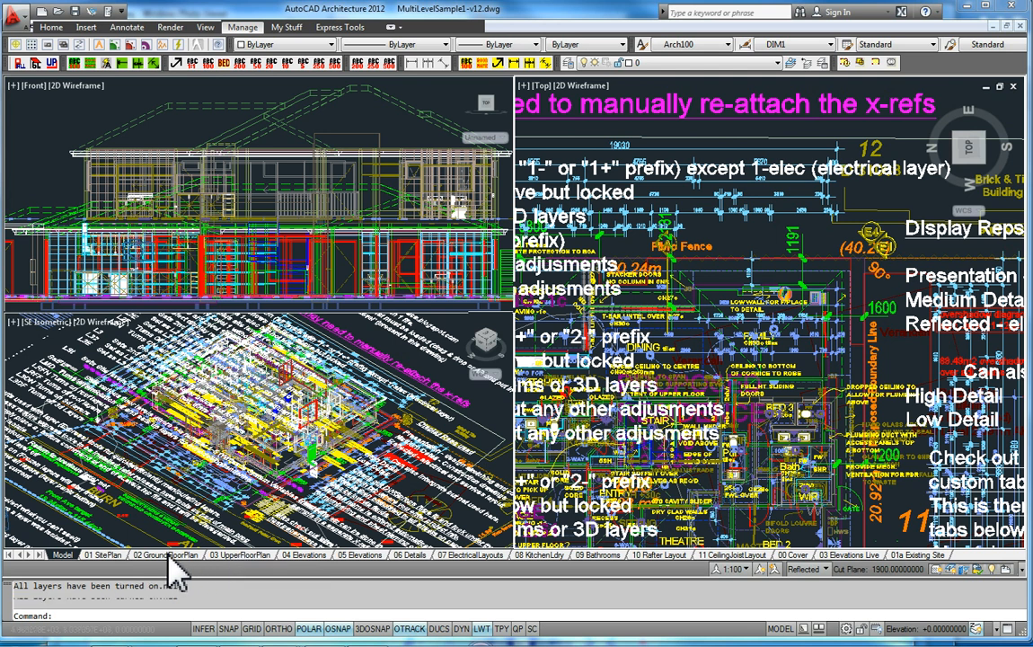
# View the 02 GroundFloorPlan sheet with its ground-floor plan and title block
pyautogui.click(165, 555)
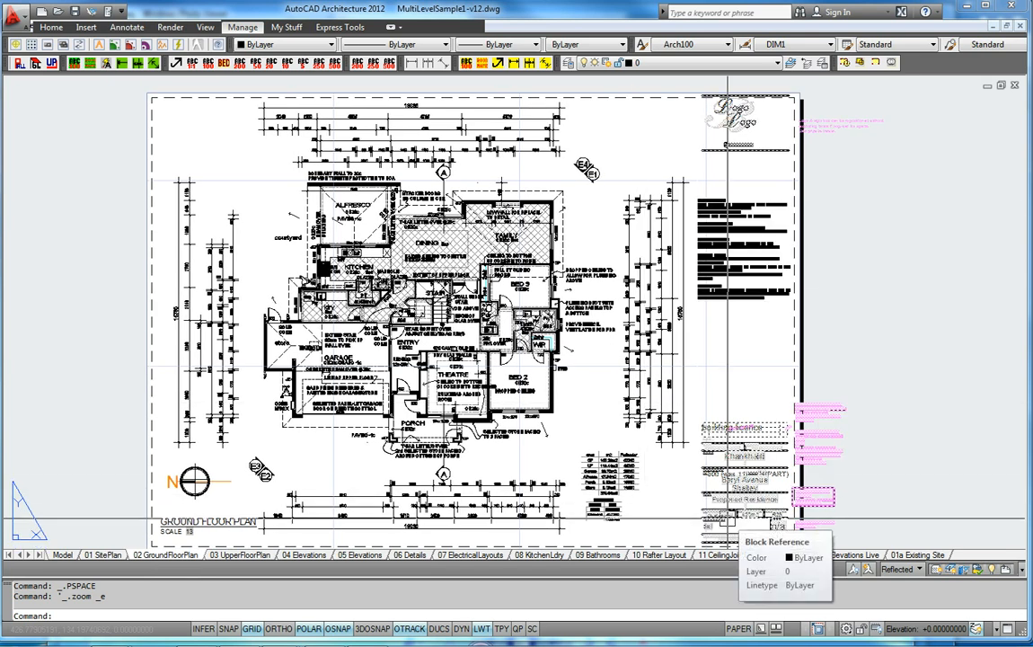
pyautogui.click(61, 554)
pyautogui.write('xr')
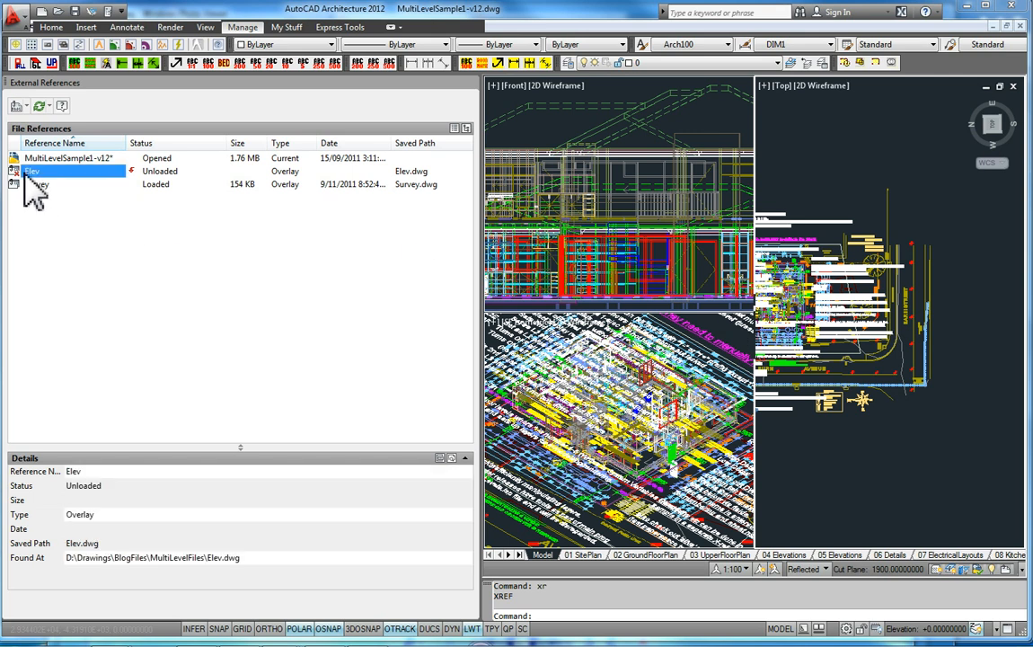
pyautogui.moveTo(36, 184)
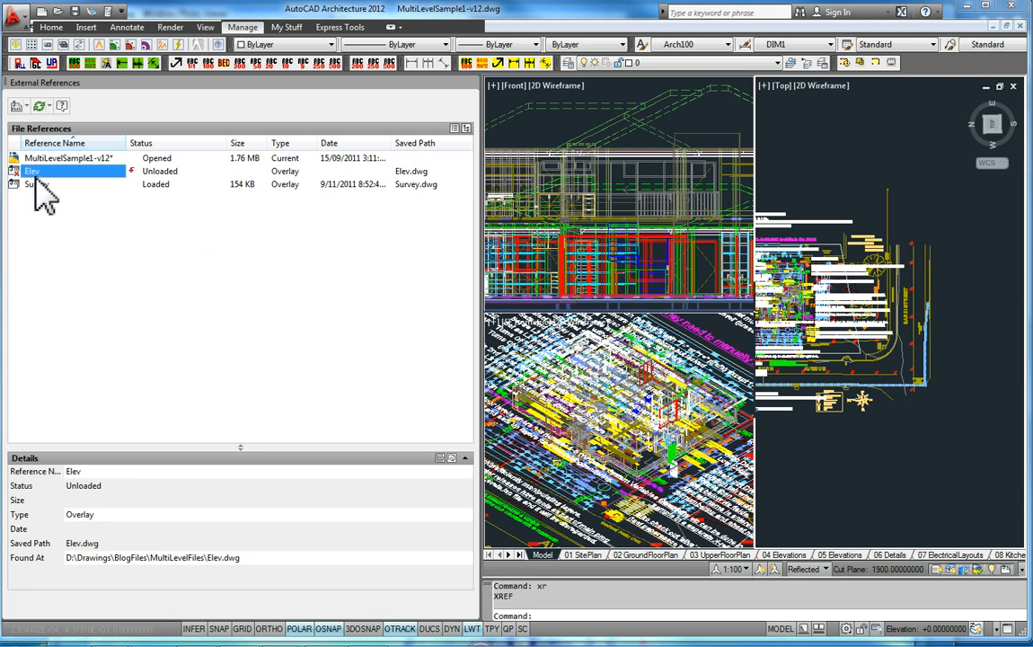
pyautogui.moveTo(32, 171)
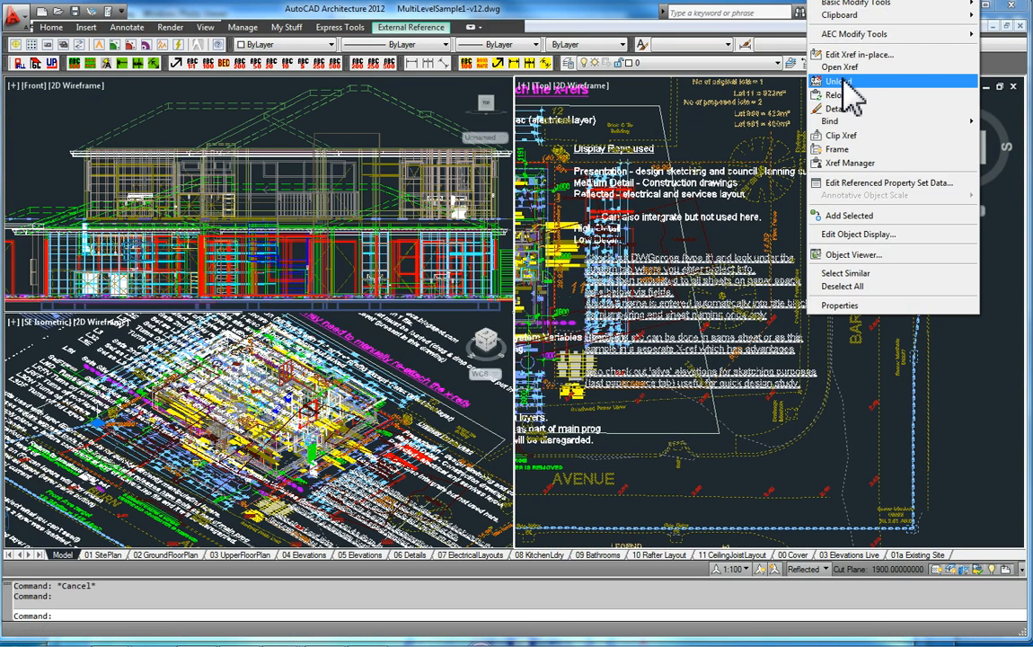
# Unload the Survey xref so the site survey disappears from around the house
pyautogui.click(836, 82)
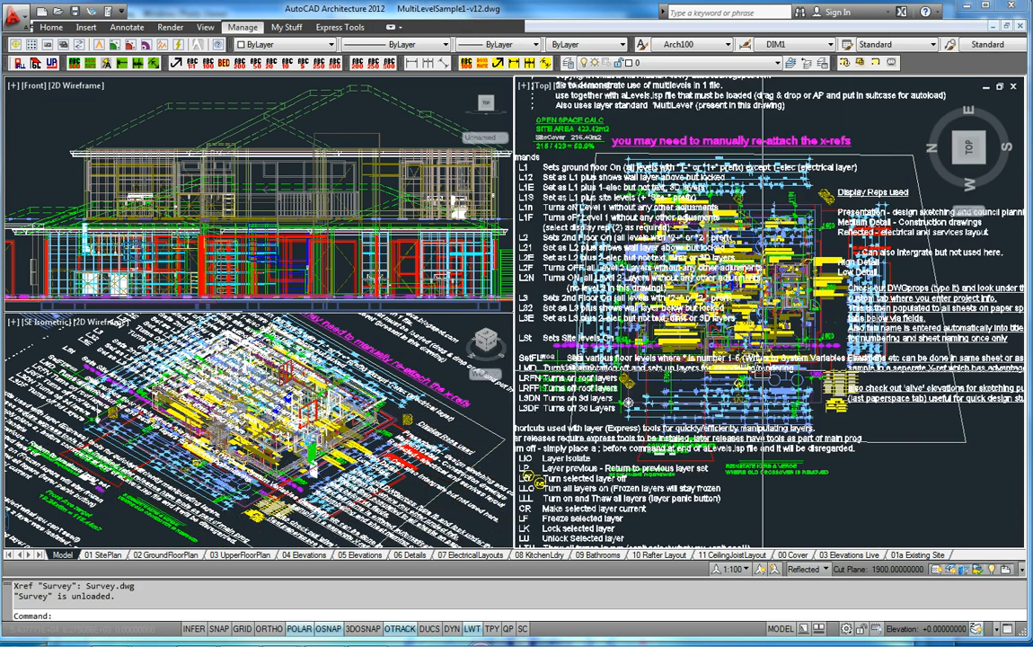